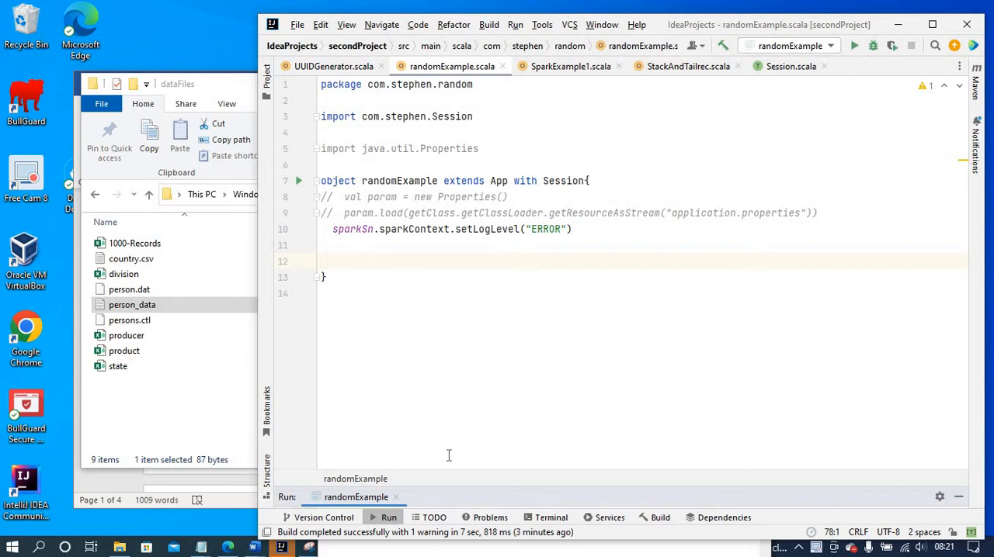
pyautogui.moveTo(184, 315)
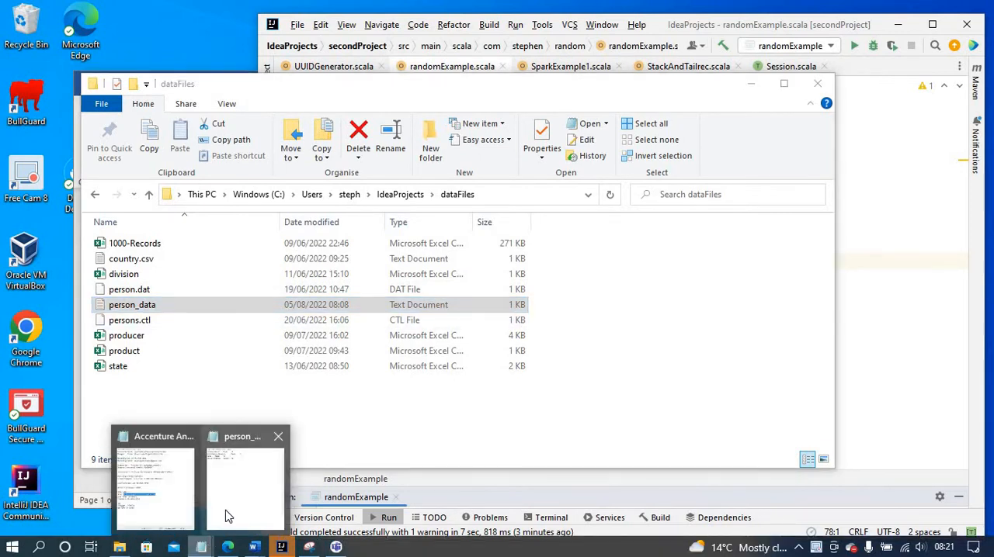
# View person_data in Notepad, highlighting the Lionel Messi name and age 35 fields
pyautogui.click(241, 481)
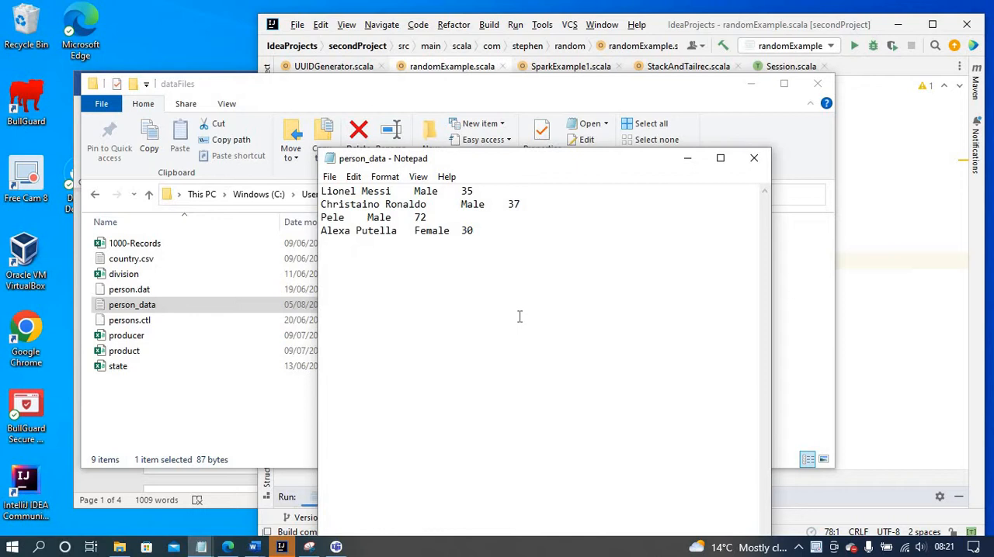
pyautogui.click(472, 230)
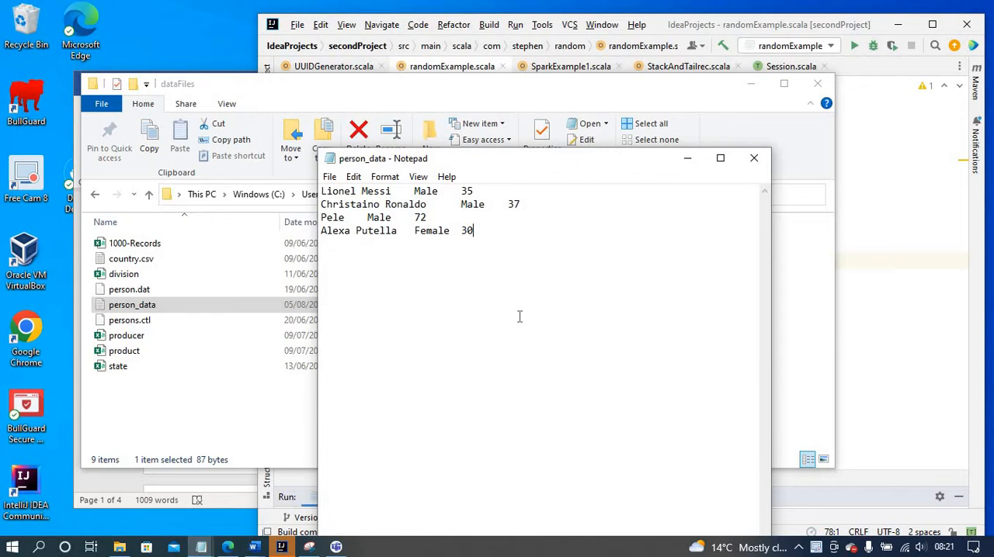
pyautogui.moveTo(459, 254)
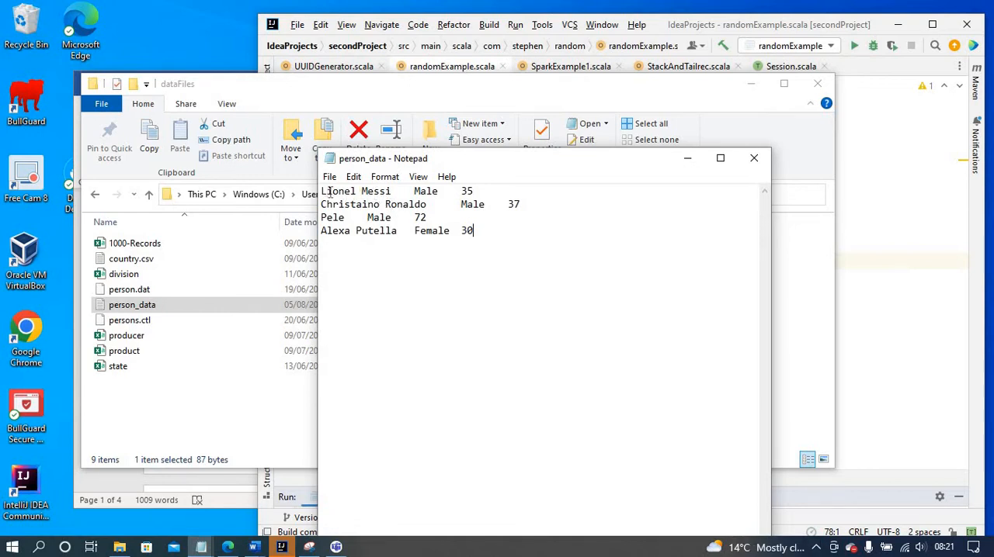
pyautogui.moveTo(364, 191)
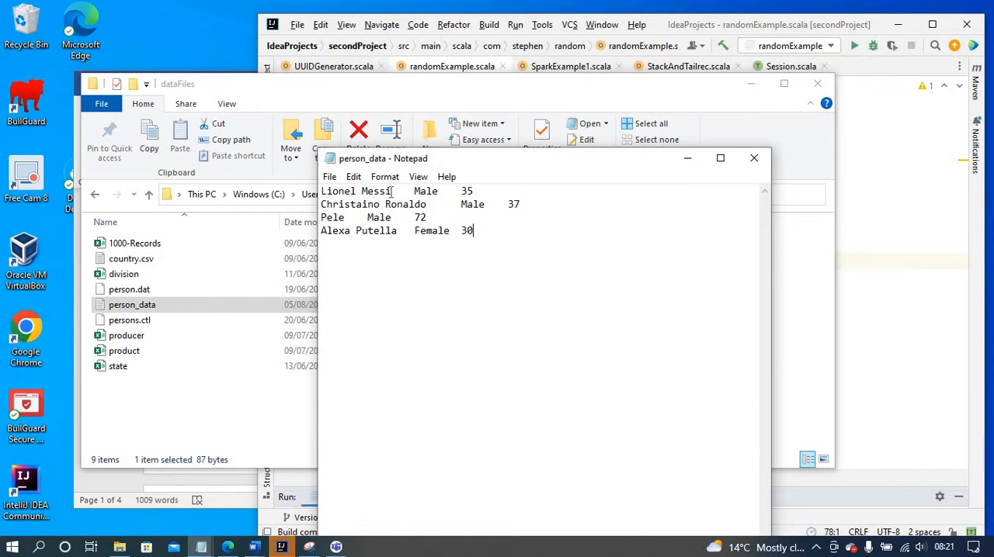
pyautogui.doubleClick(338, 191)
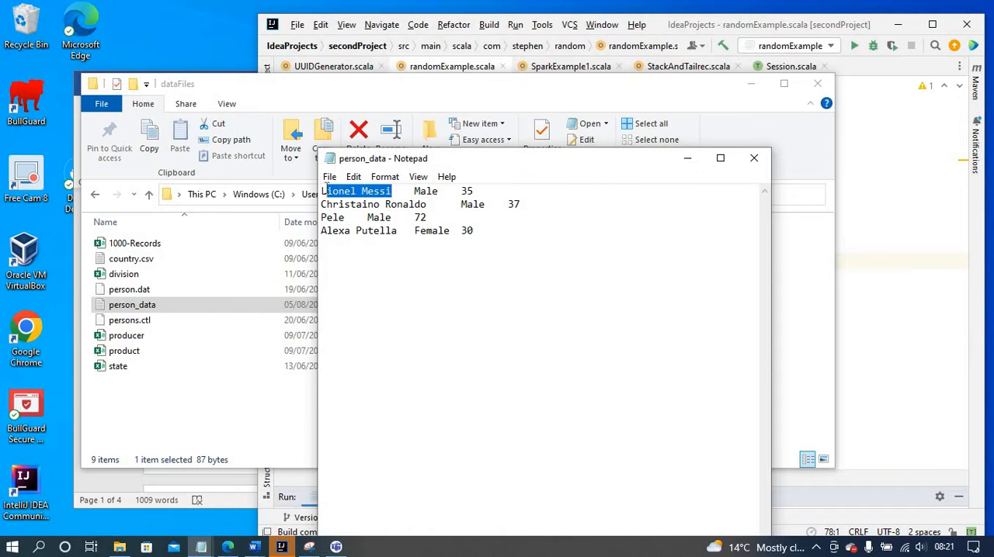
pyautogui.moveTo(440, 194)
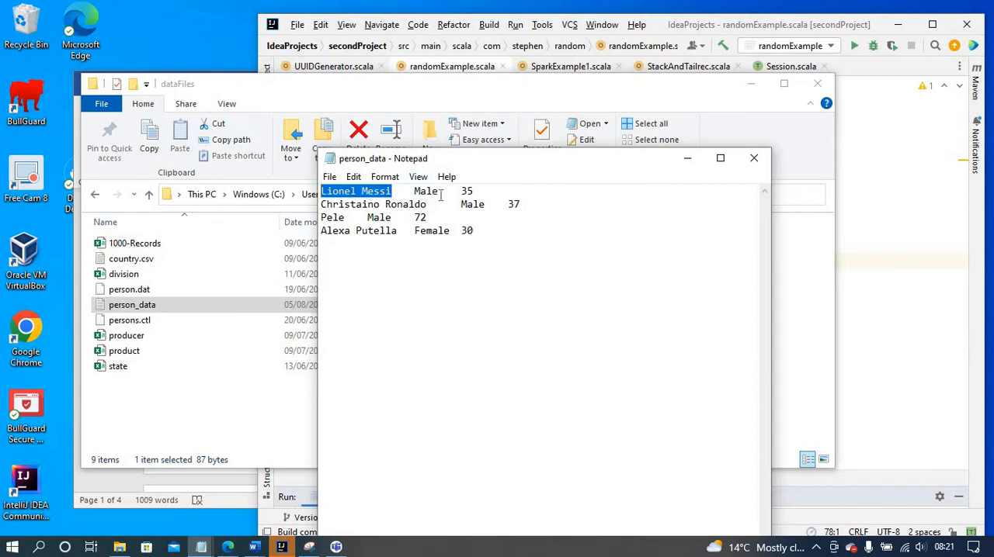
pyautogui.doubleClick(425, 191)
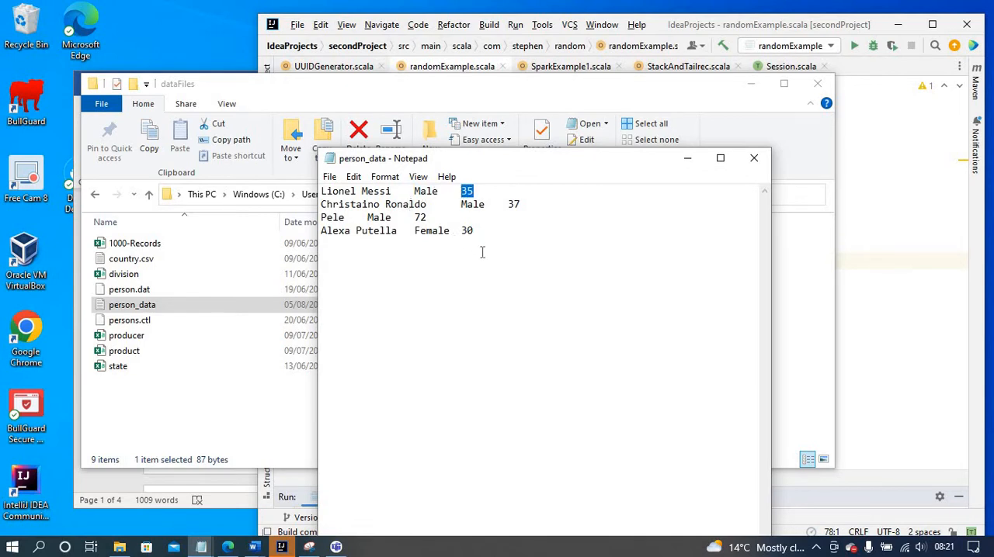
pyautogui.moveTo(490, 258)
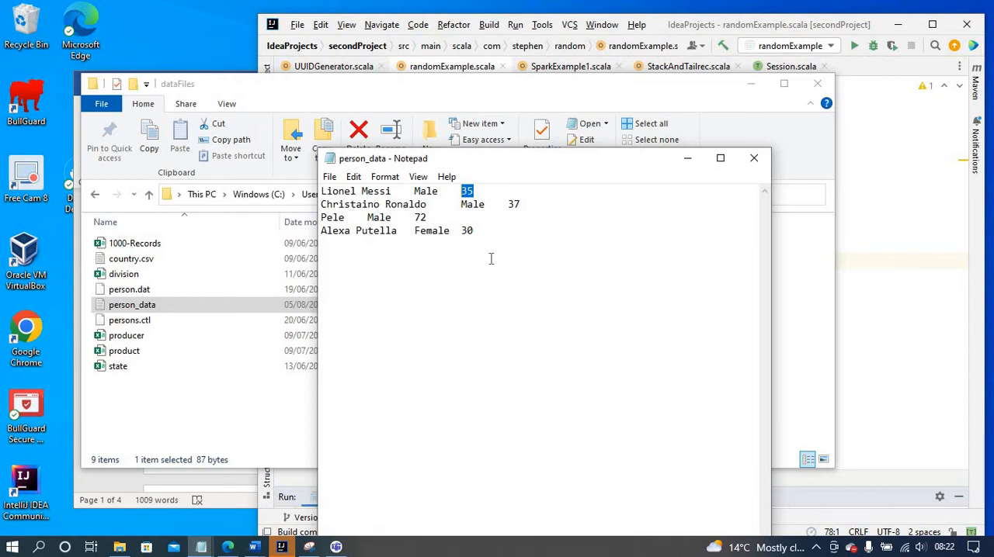
pyautogui.moveTo(558, 243)
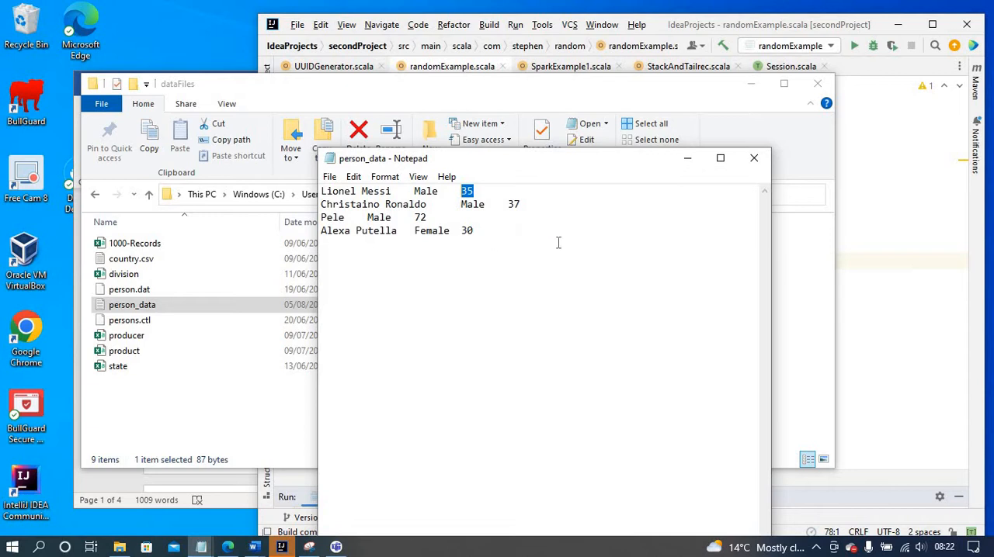
pyautogui.moveTo(509, 277)
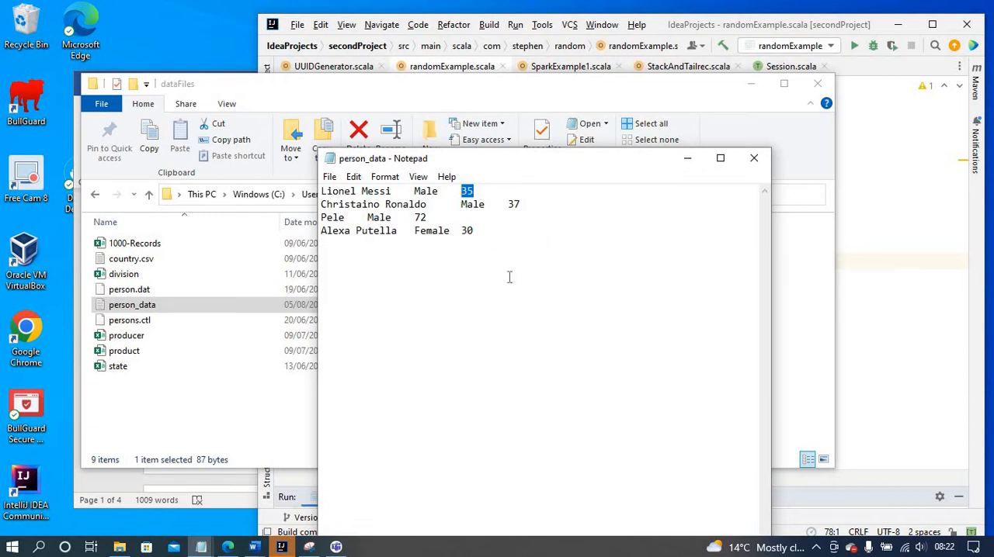
pyautogui.moveTo(757, 292)
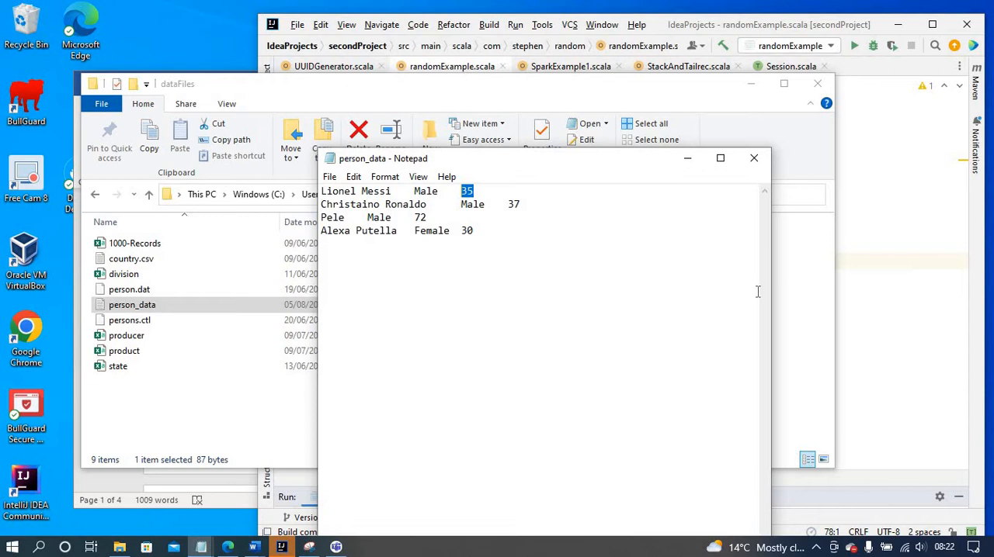
# Maximize IntelliJ, view the Session trait in Session.scala, then return to randomExample.scala
pyautogui.click(753, 158)
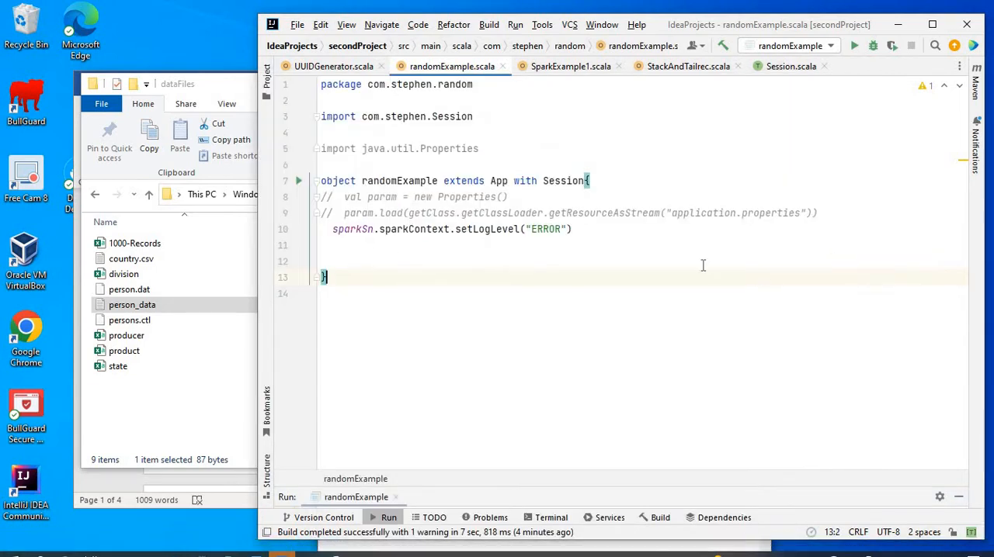
pyautogui.moveTo(672, 9)
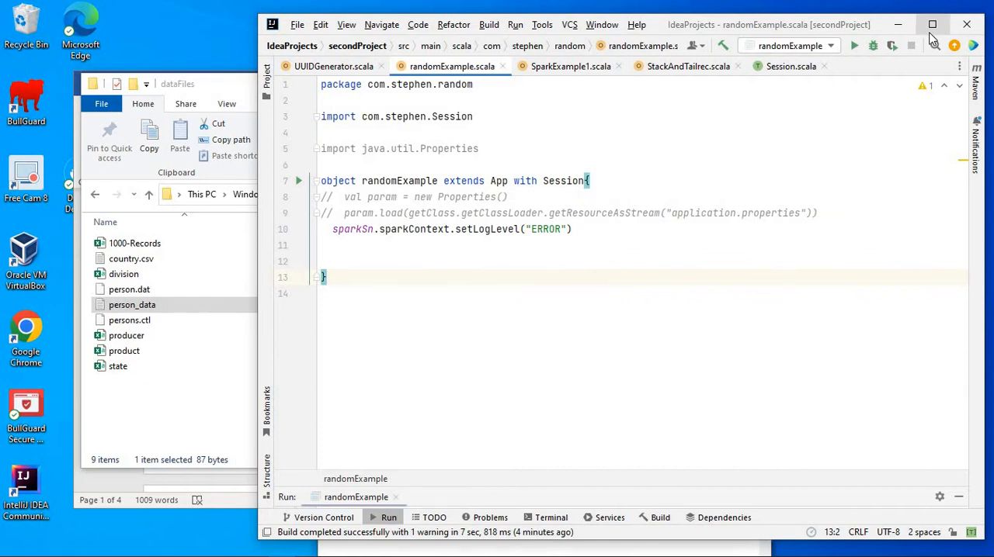
pyautogui.click(948, 24)
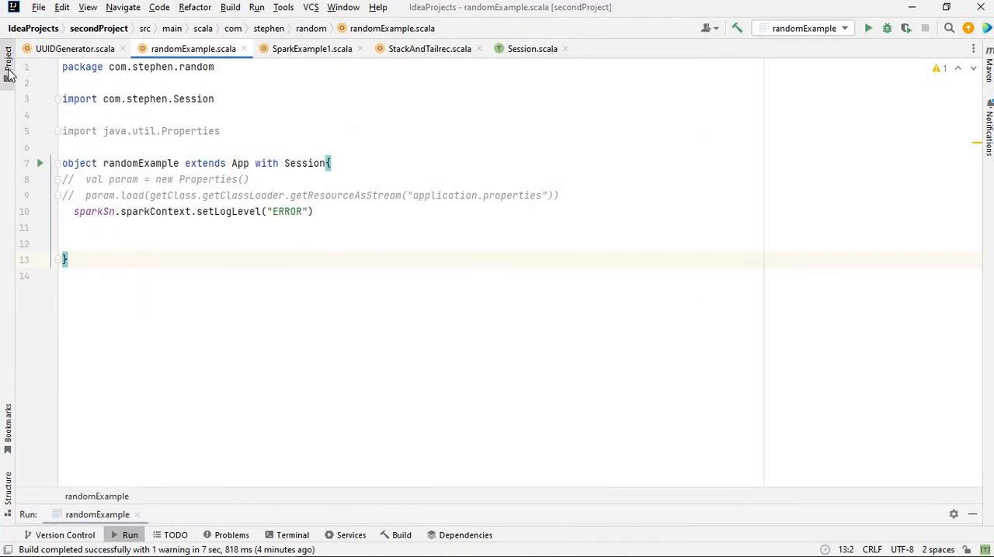
pyautogui.click(8, 59)
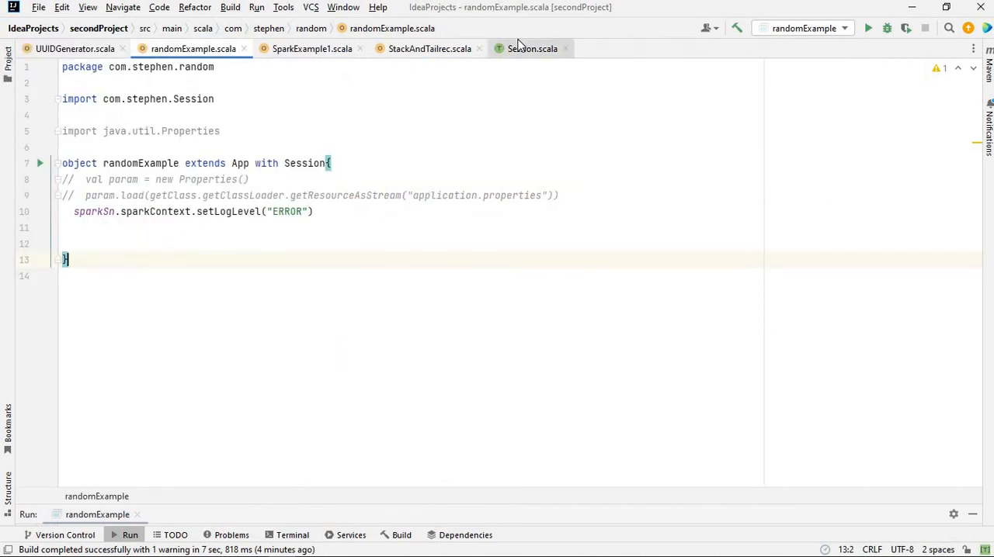
pyautogui.click(531, 47)
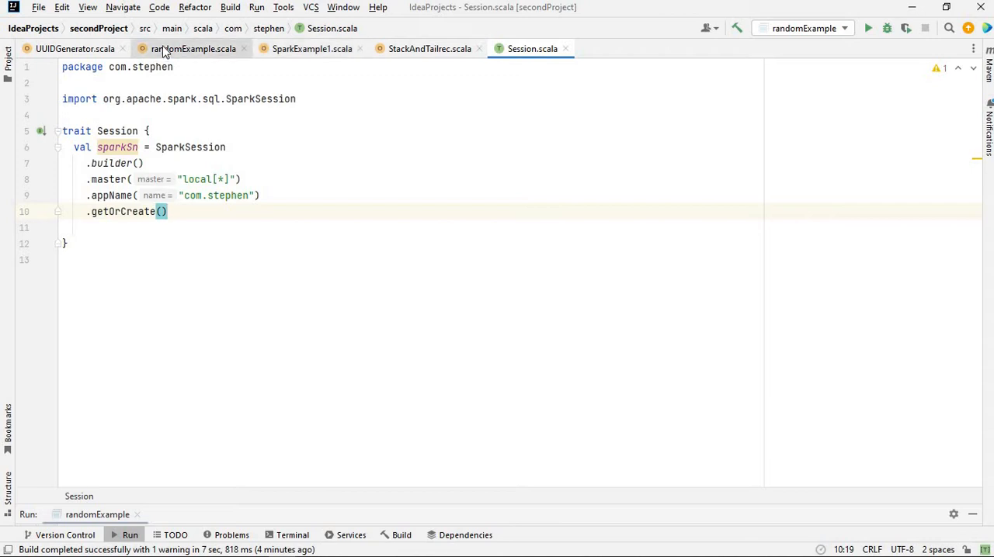
pyautogui.click(189, 47)
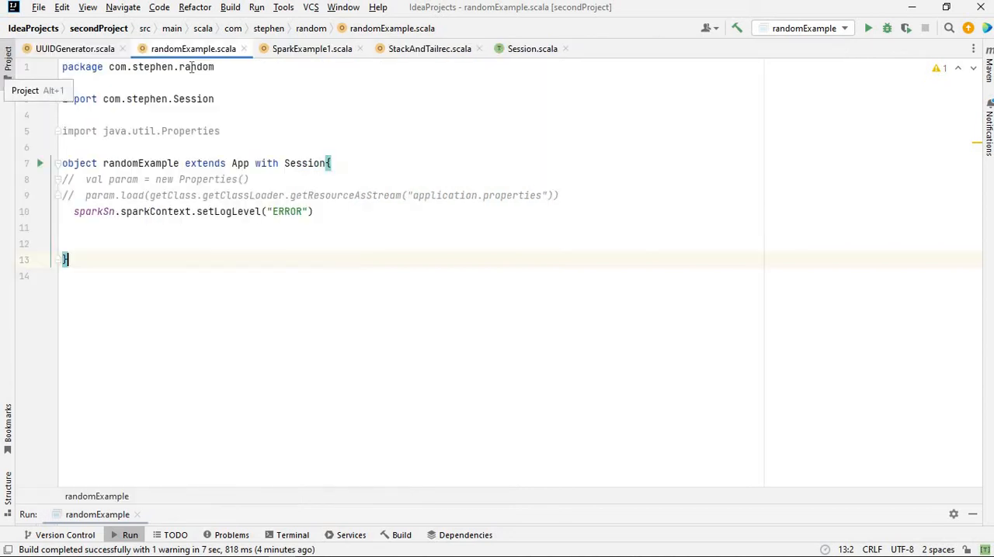
pyautogui.moveTo(275, 148)
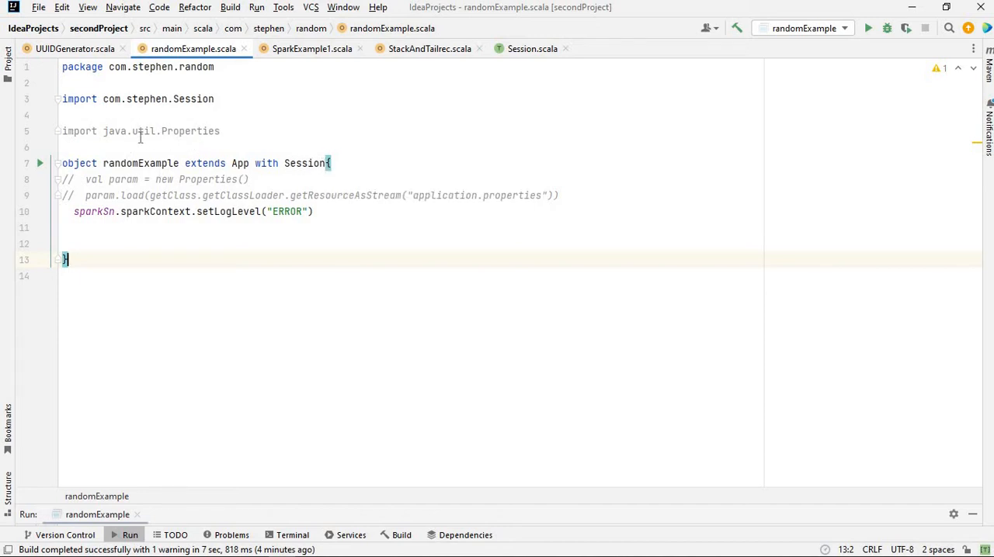
pyautogui.moveTo(276, 204)
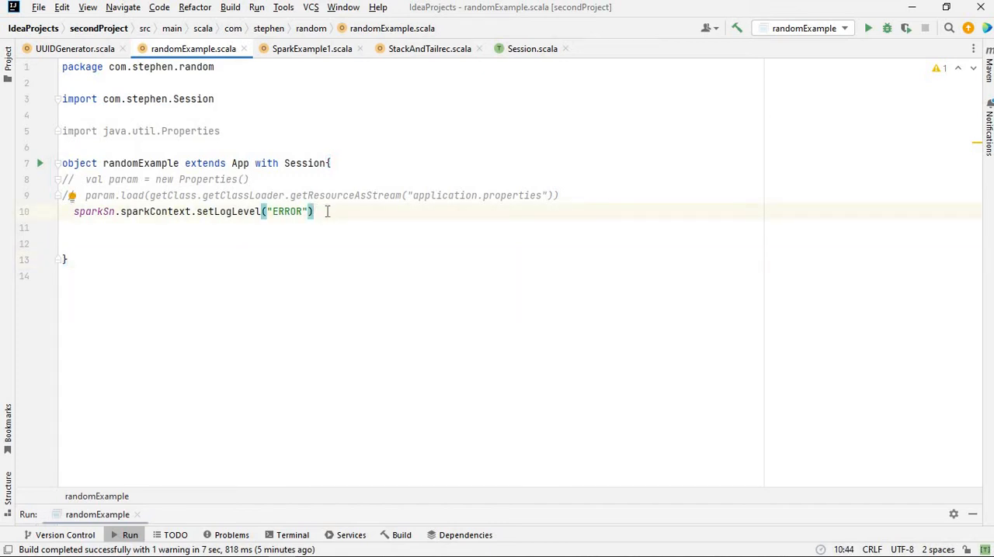
# On a new line, declare val personDf = spark.read with the csv format
pyautogui.press('Enter')
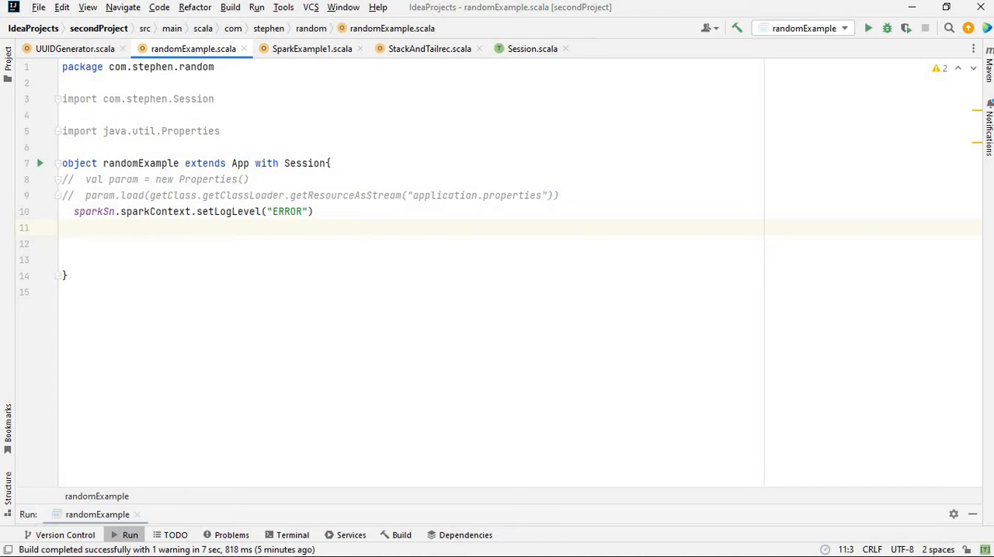
pyautogui.write('val')
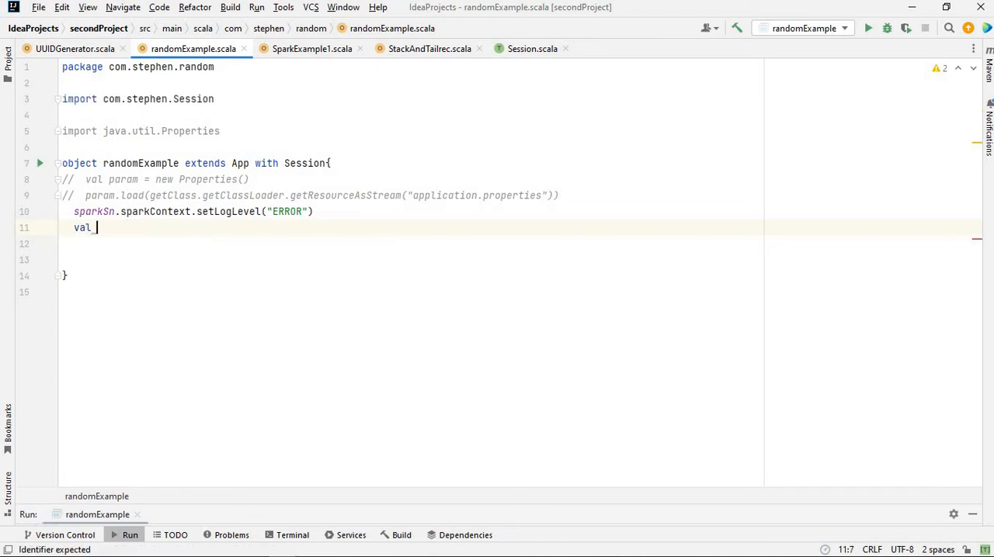
pyautogui.write('personDf')
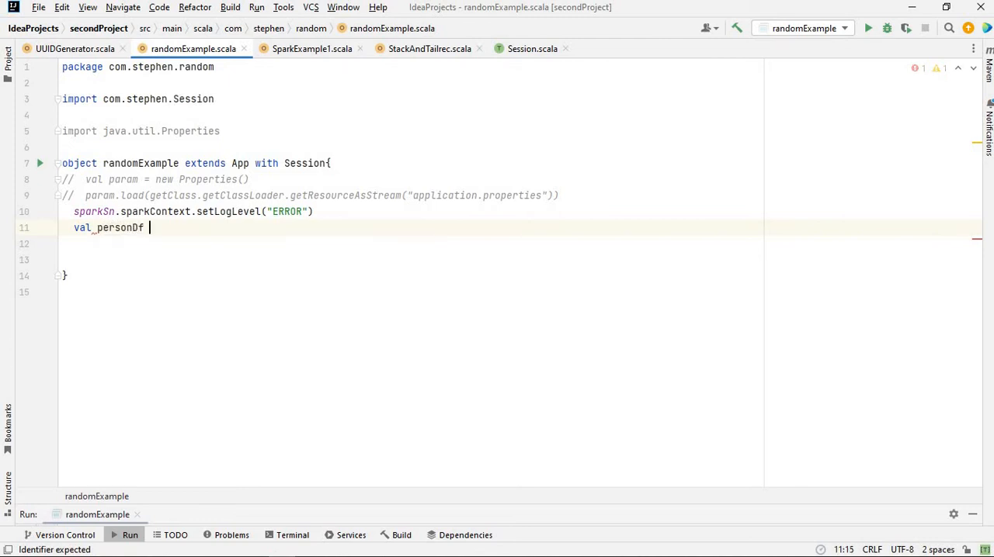
pyautogui.write('= sparkSn.r')
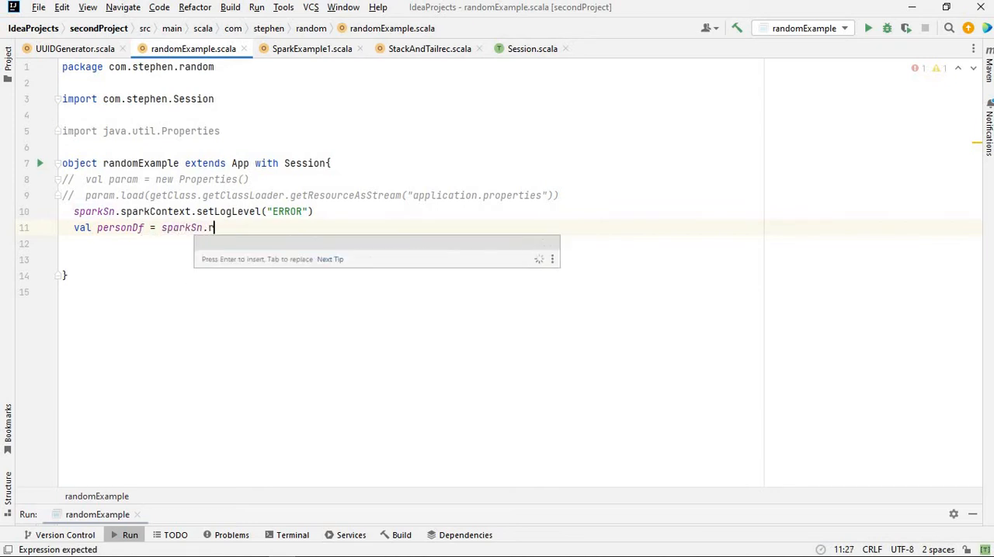
pyautogui.write('ead.format("')
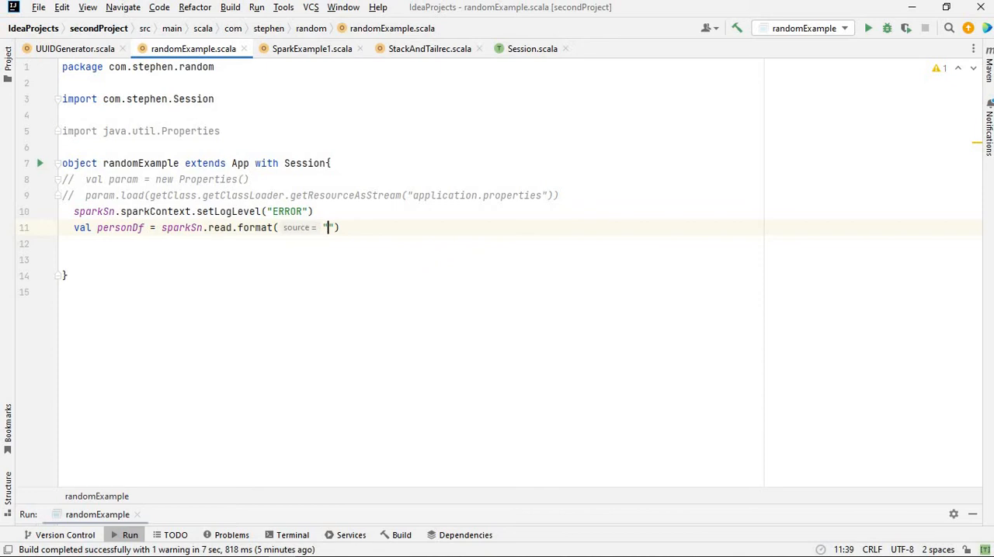
pyautogui.write('csv')
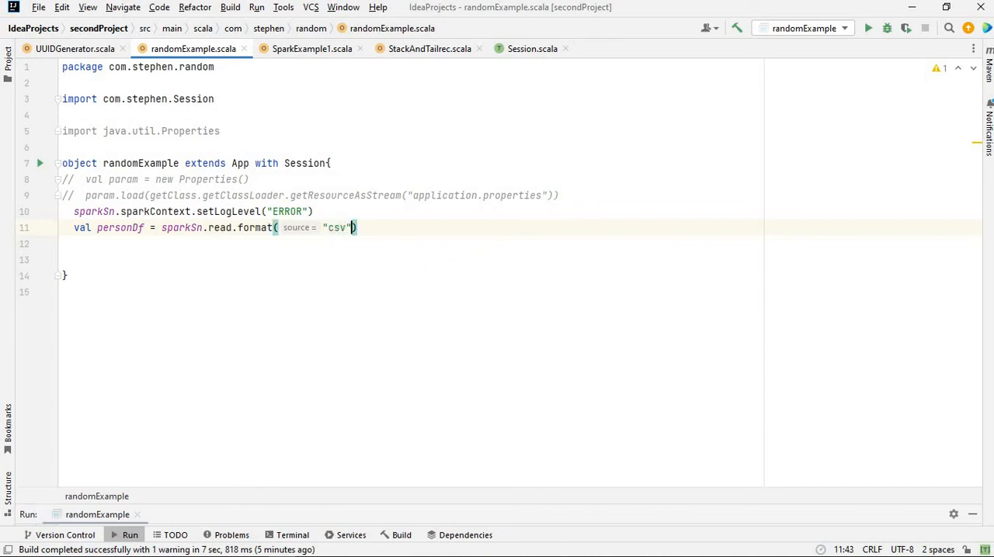
# Add .option("delimiter", " ") and begin the .load( call
pyautogui.write('.option()')
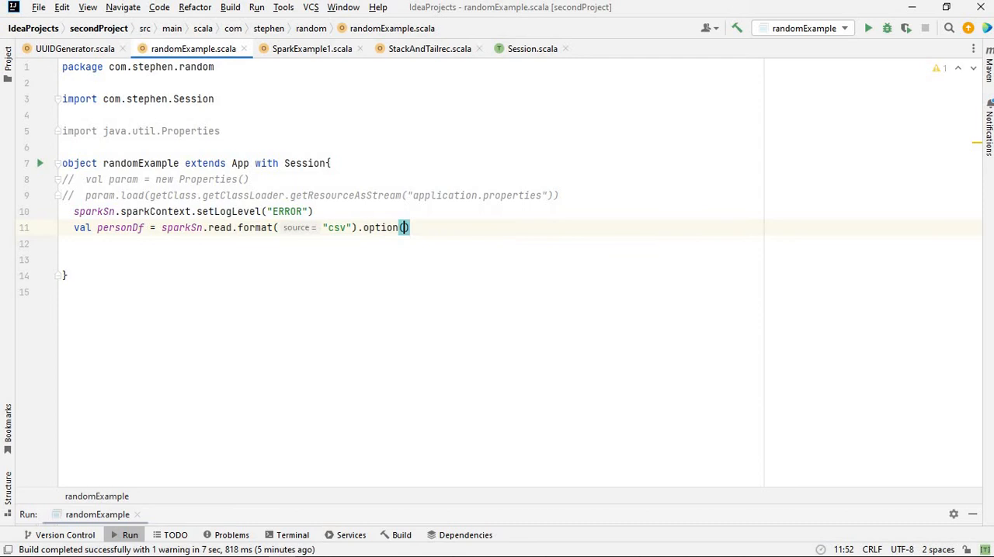
pyautogui.write('""')
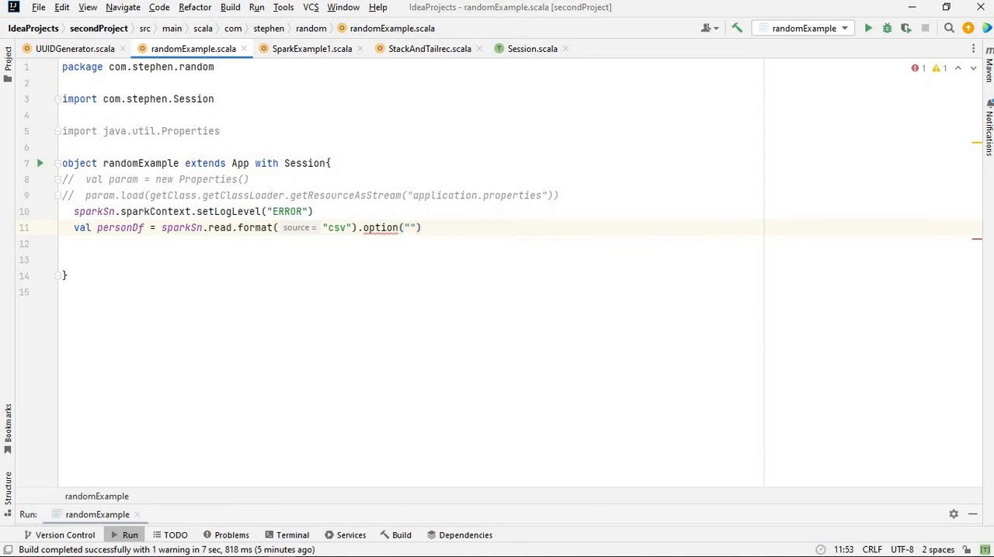
pyautogui.write('delimit')
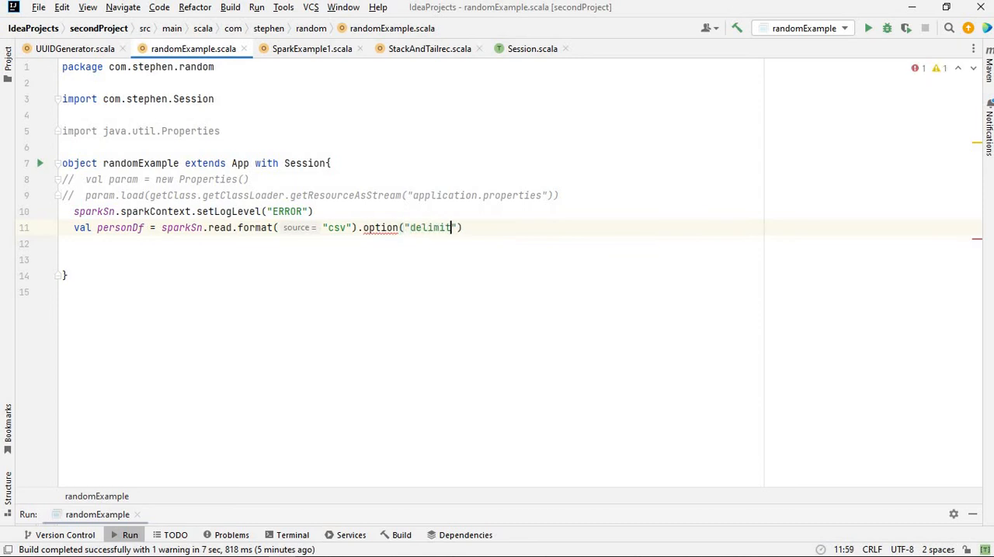
pyautogui.write('er')
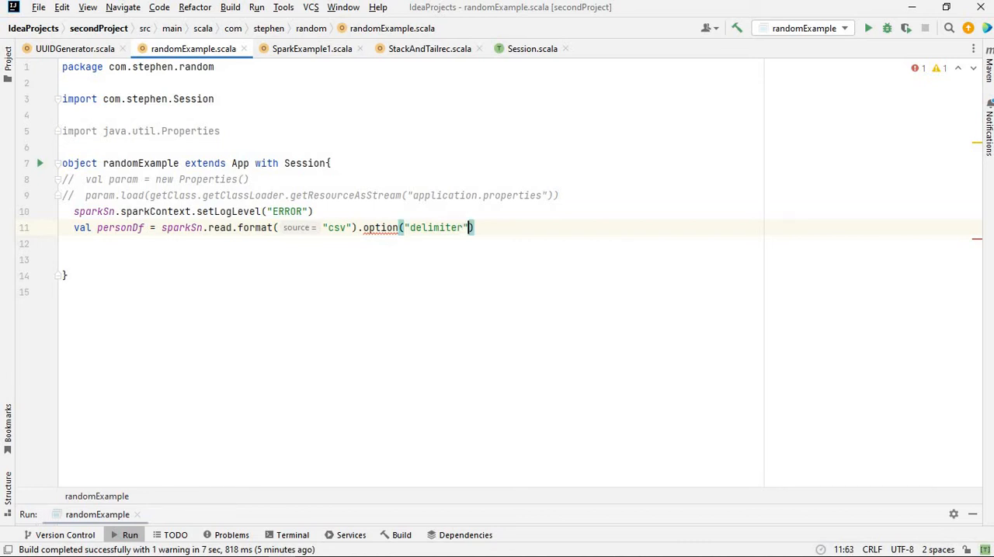
pyautogui.write(',')
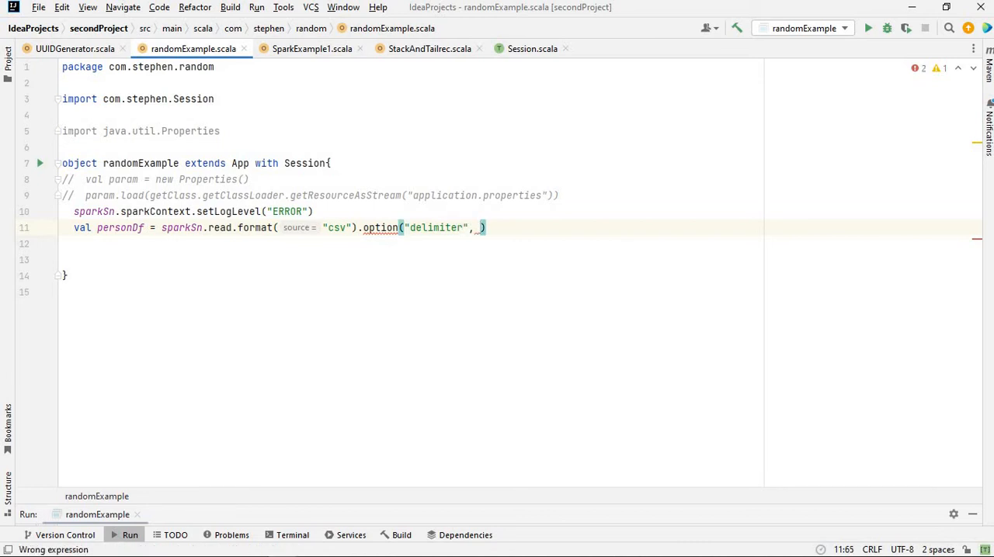
pyautogui.write('""')
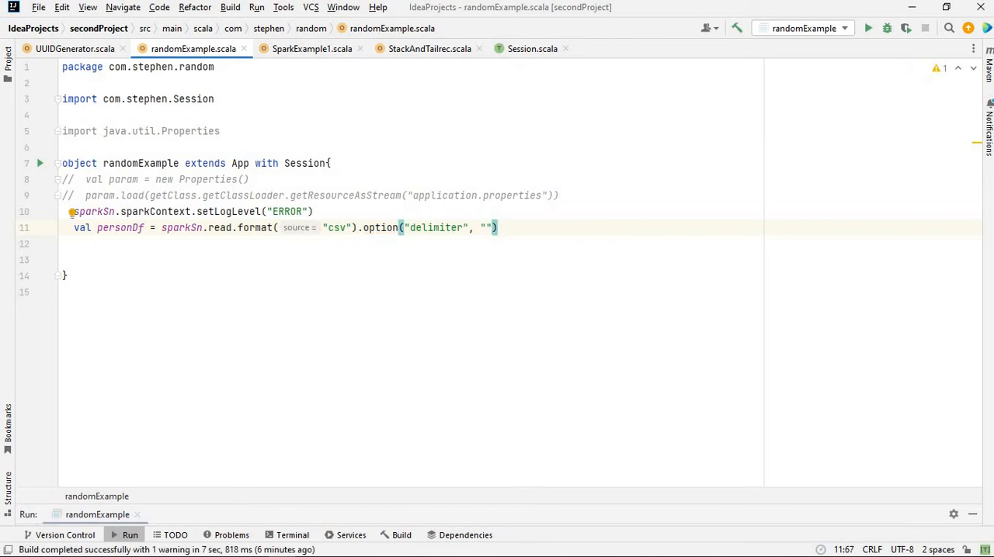
pyautogui.write('" "')
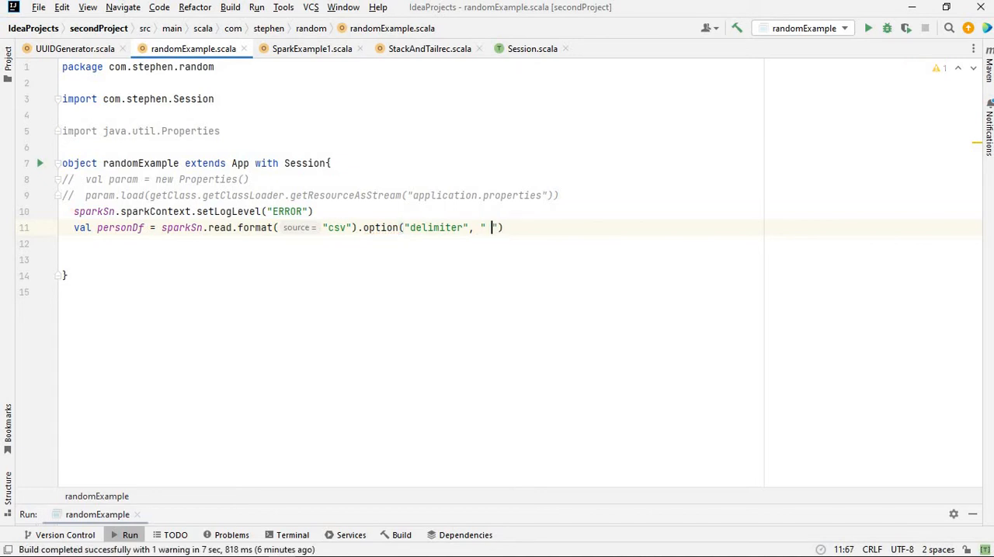
pyautogui.write('").load()')
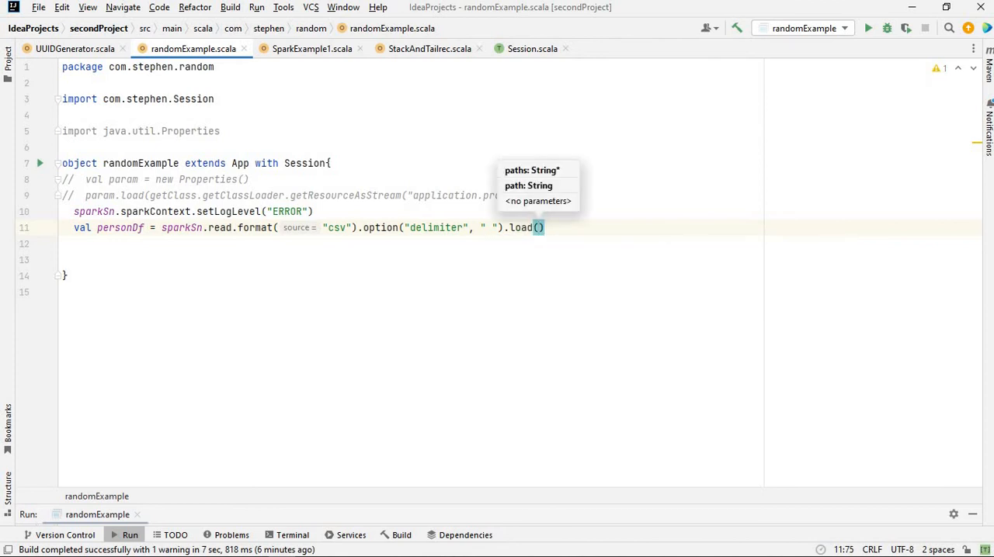
# Load C:\Users\steph\IdeaProjects\dataFiles\person_data.txt and change the delimiter to \t
pyautogui.write('"C:\\\\Users\\\\steph\\\\IdeaProjects\\\\dataFiles\\\\person_data.txt"')
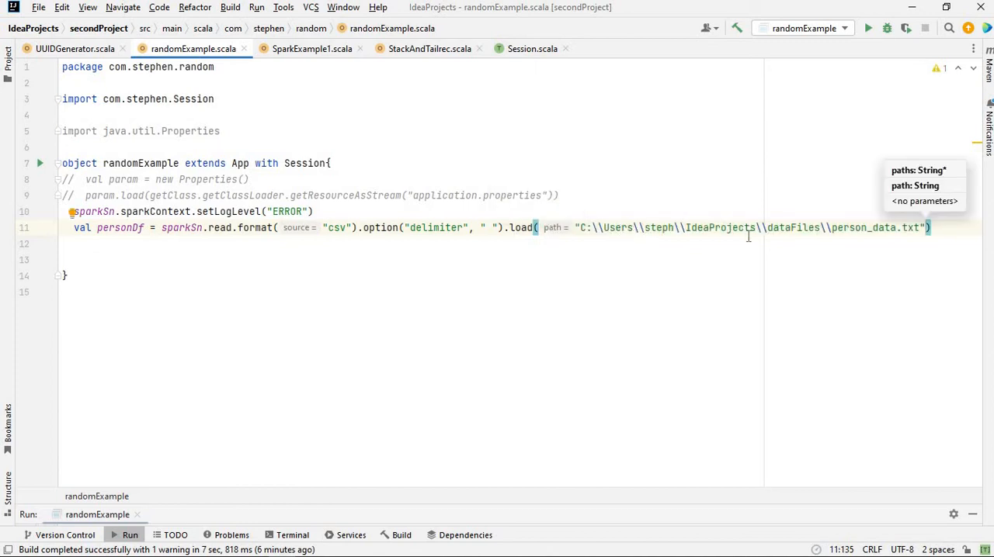
pyautogui.moveTo(655, 243)
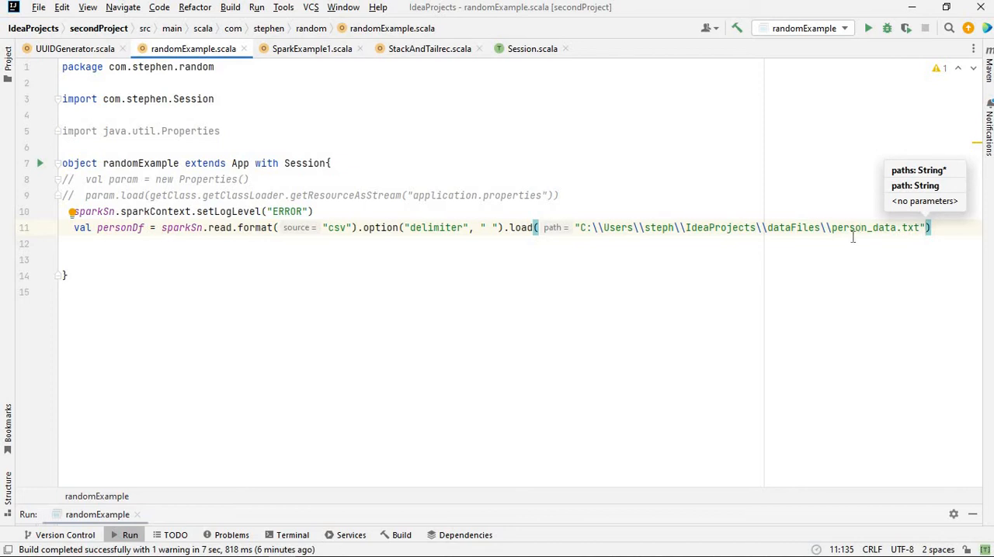
pyautogui.moveTo(861, 227)
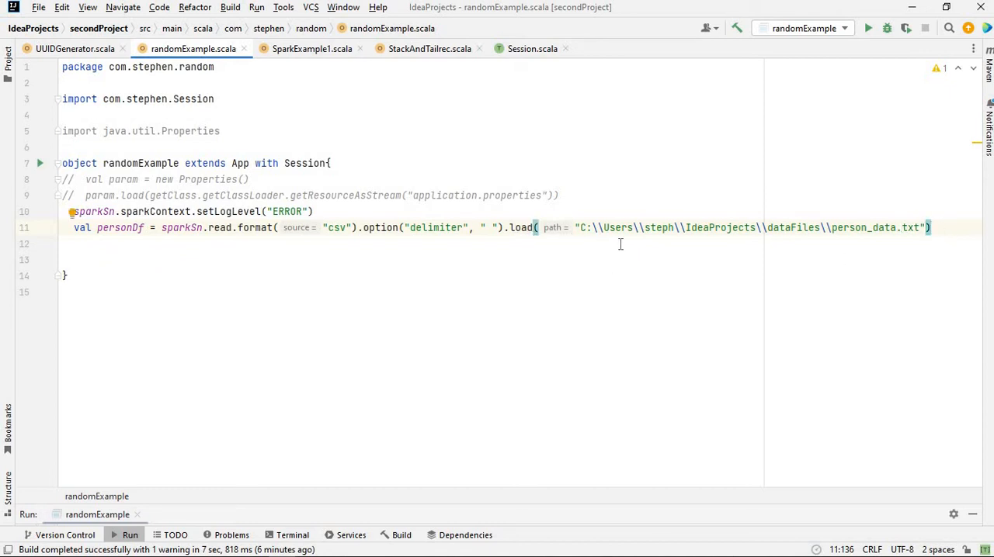
pyautogui.doubleClick(616, 227)
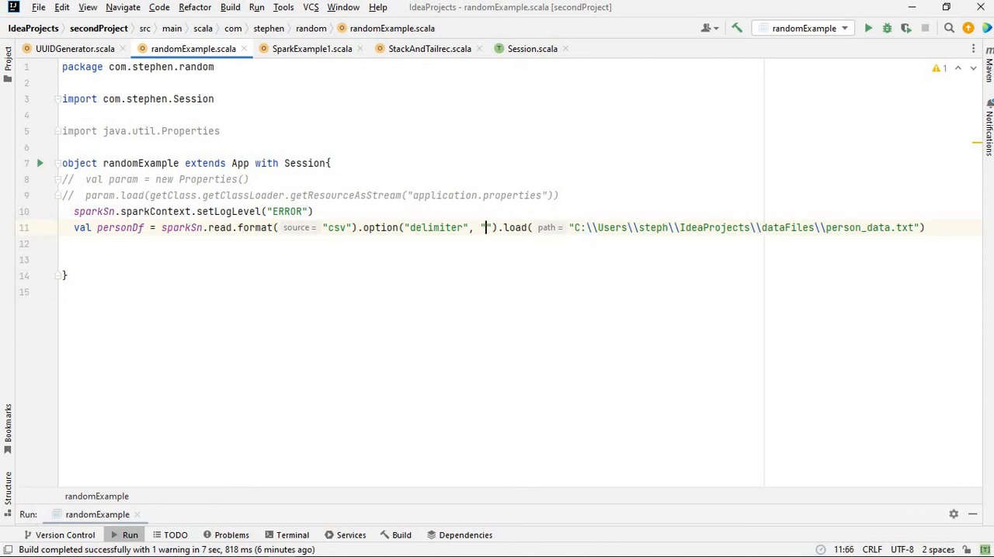
pyautogui.write('\\t')
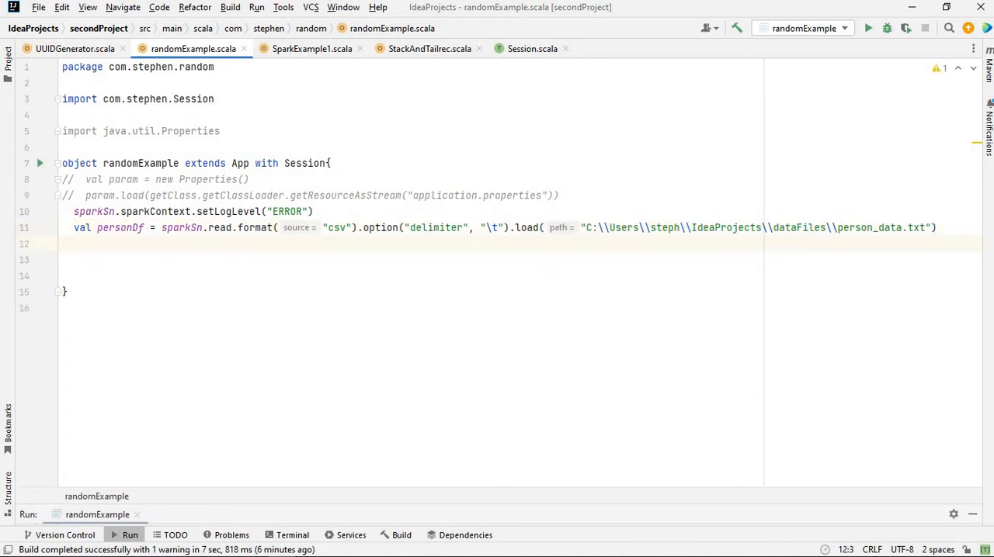
pyautogui.write('d')
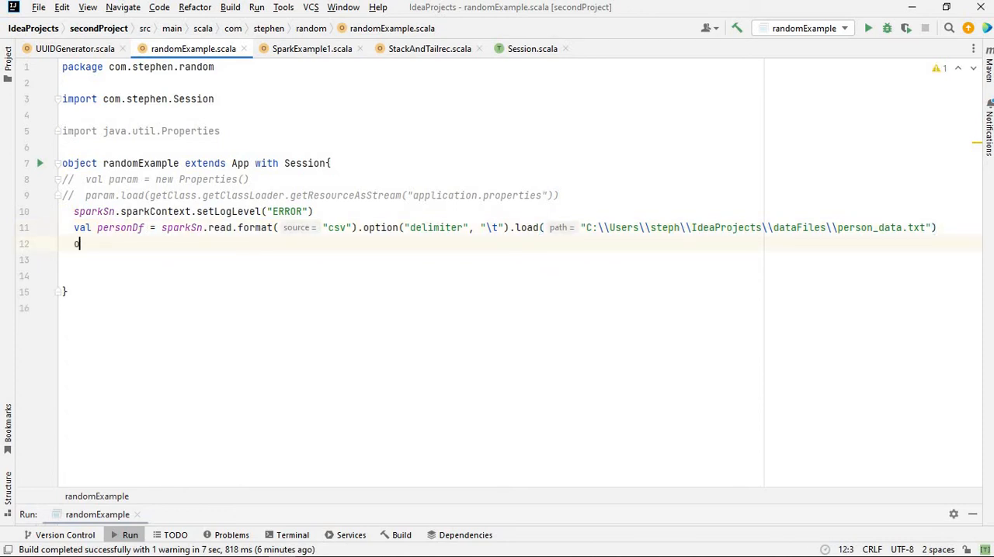
# Add personDf.show() on line 12 via code completion
pyautogui.write('personDf.show')
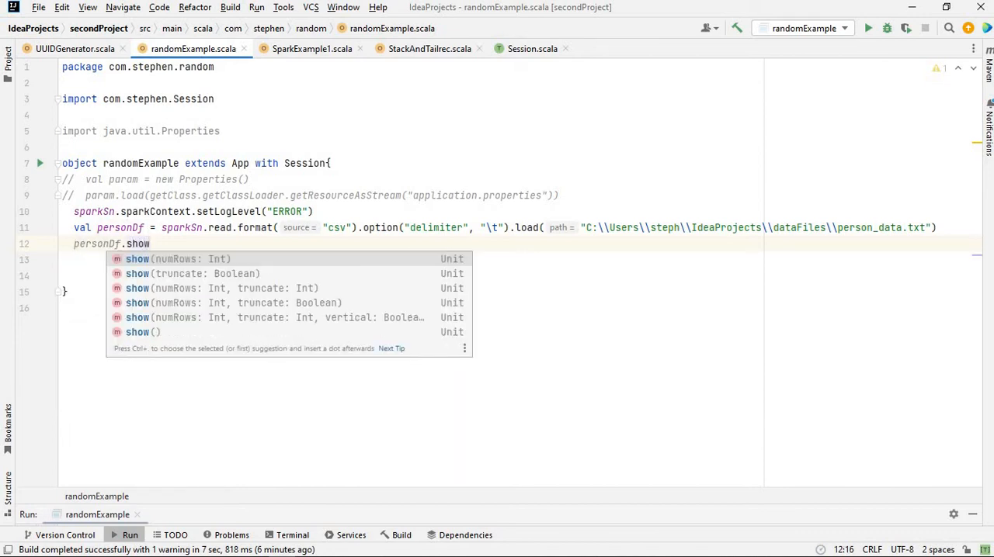
pyautogui.click(142, 332)
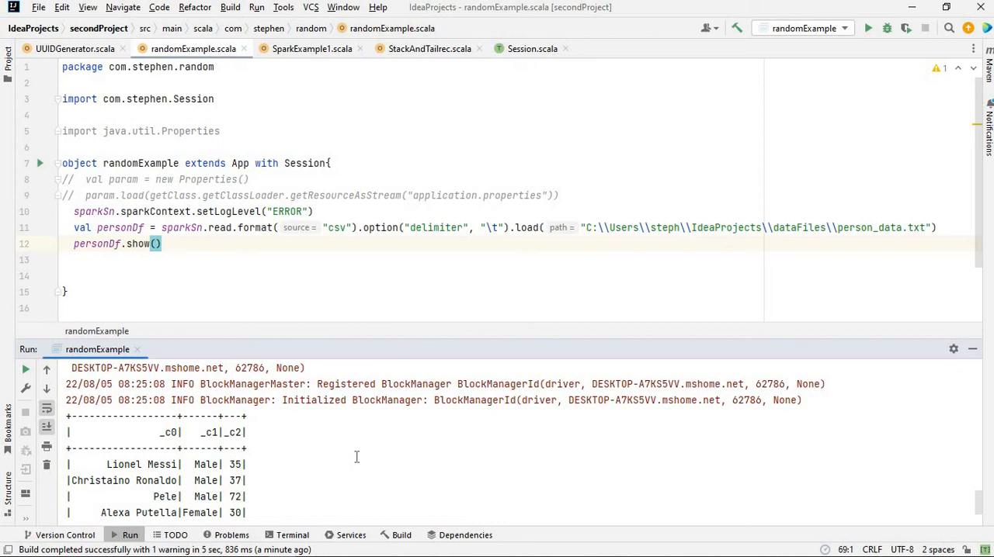
pyautogui.moveTo(170, 449)
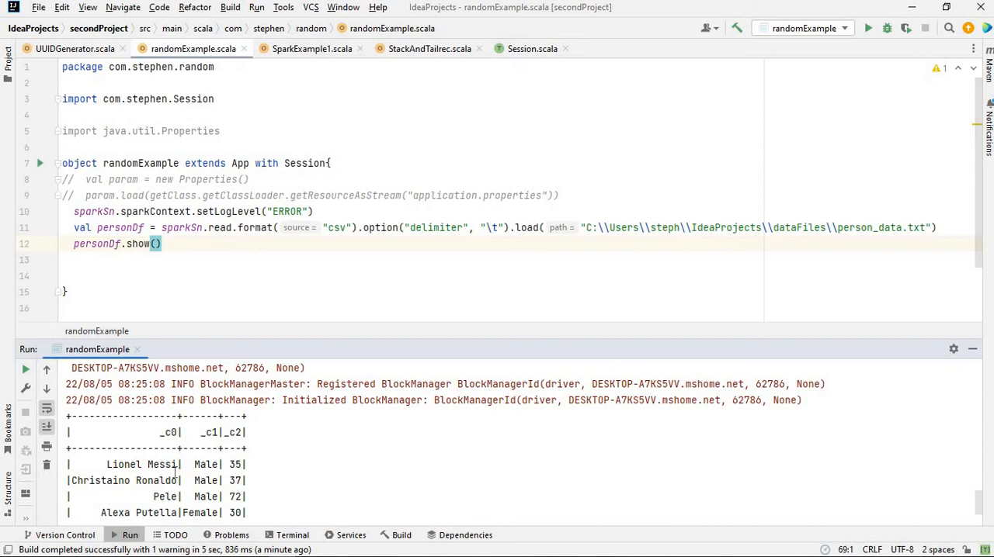
pyautogui.moveTo(176, 439)
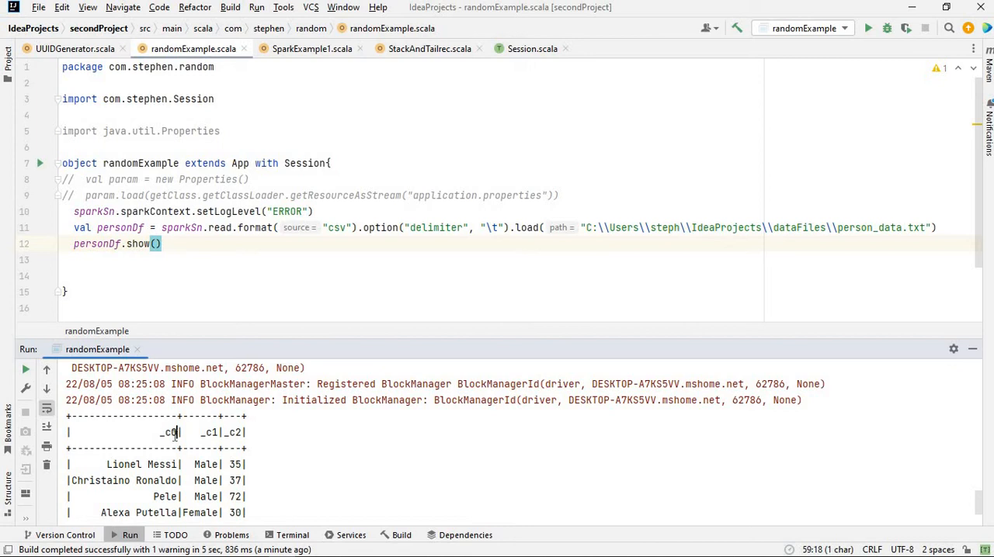
pyautogui.moveTo(173, 441)
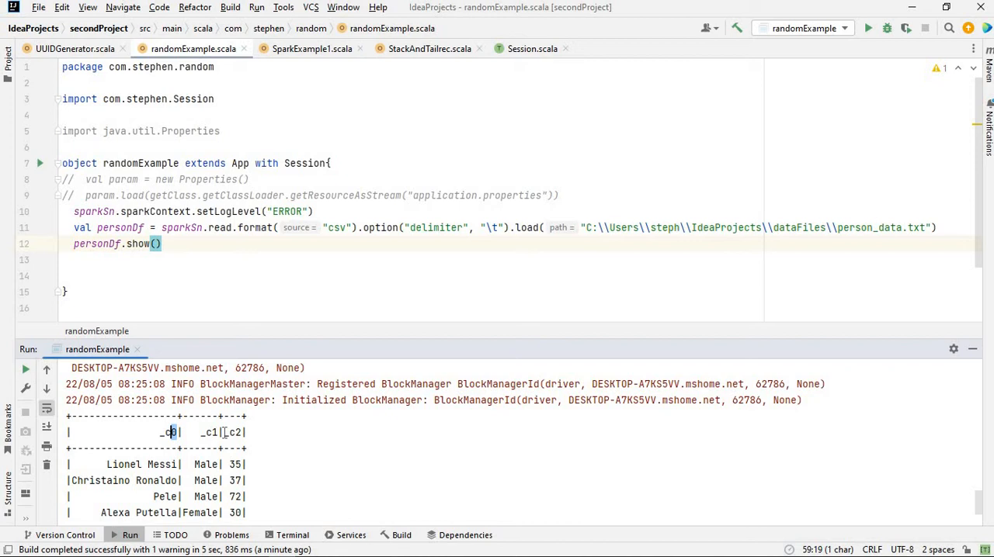
pyautogui.moveTo(196, 287)
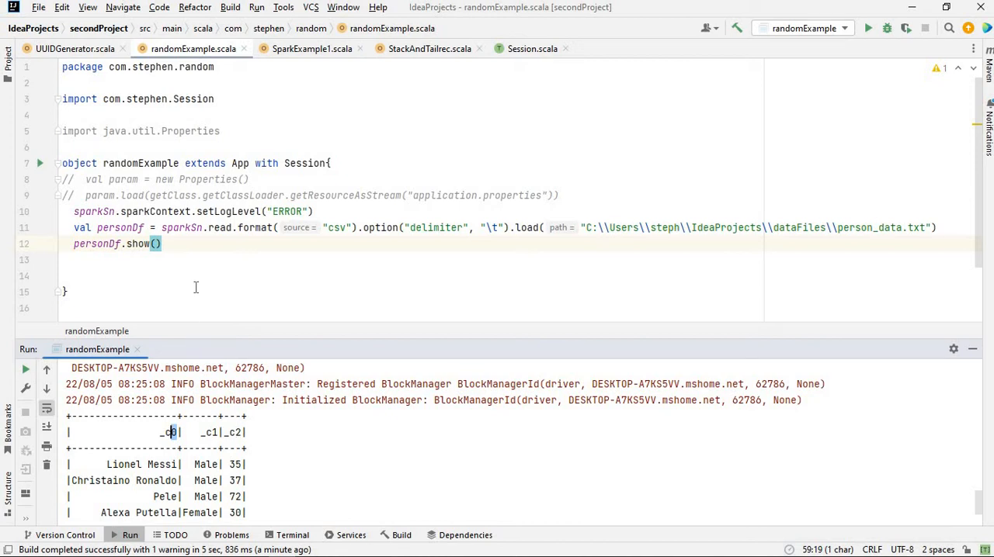
pyautogui.moveTo(197, 283)
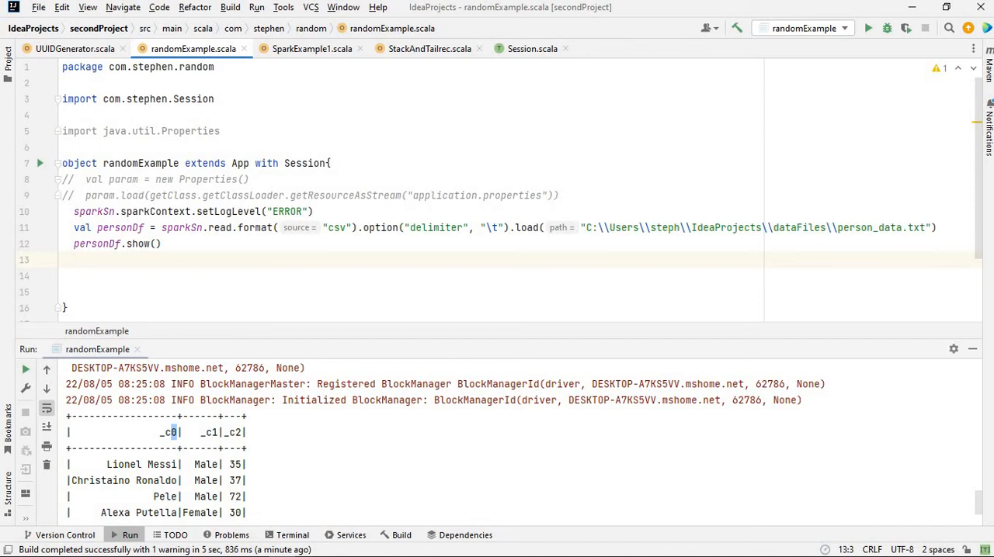
# Type val personSchema = Seq("fullName", "gender", on line 13
pyautogui.write('val')
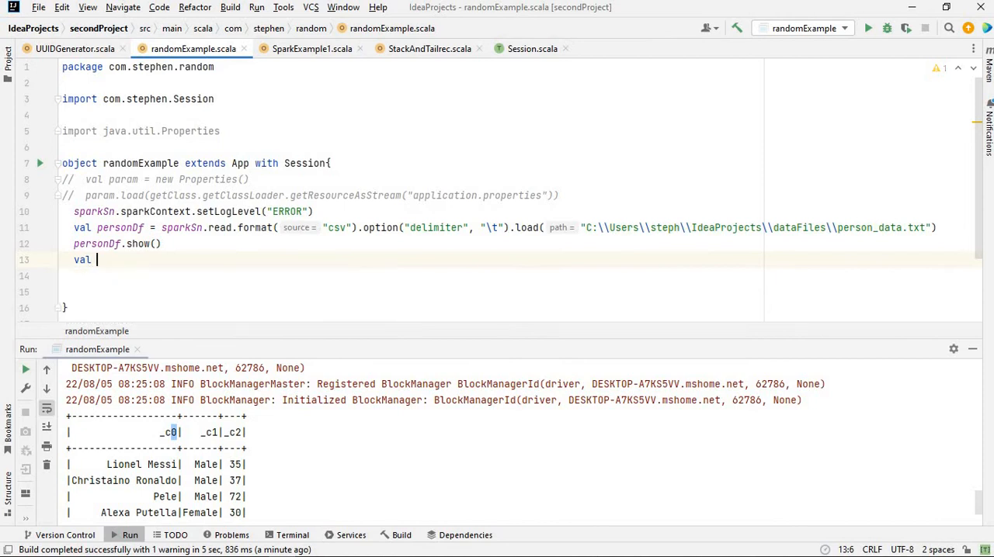
pyautogui.write('personSche')
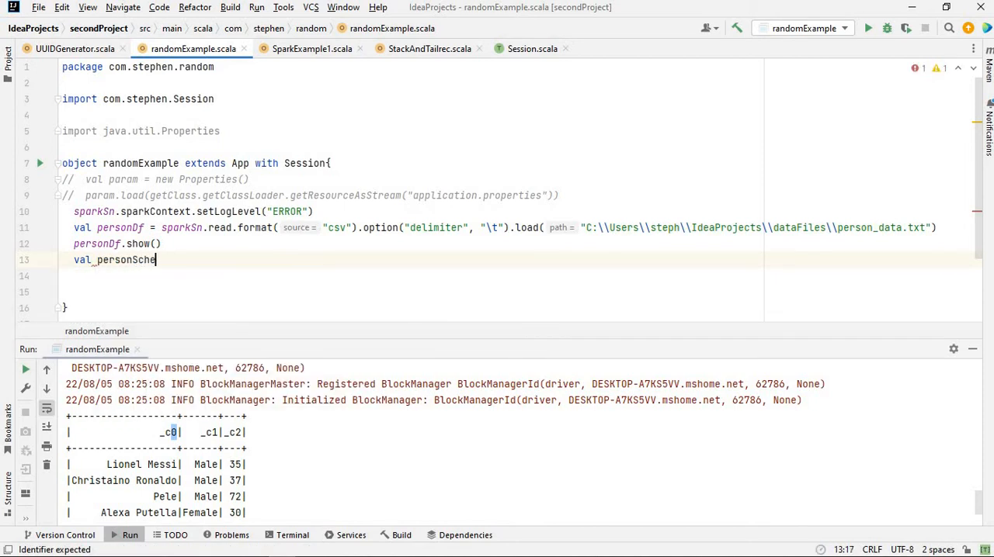
pyautogui.write('ma = Seq("fu')
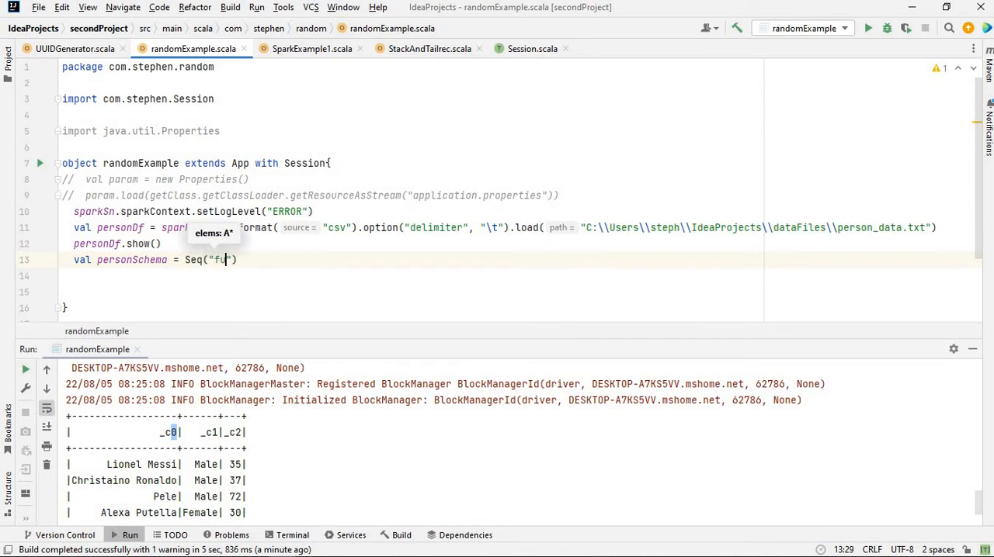
pyautogui.write('llname')
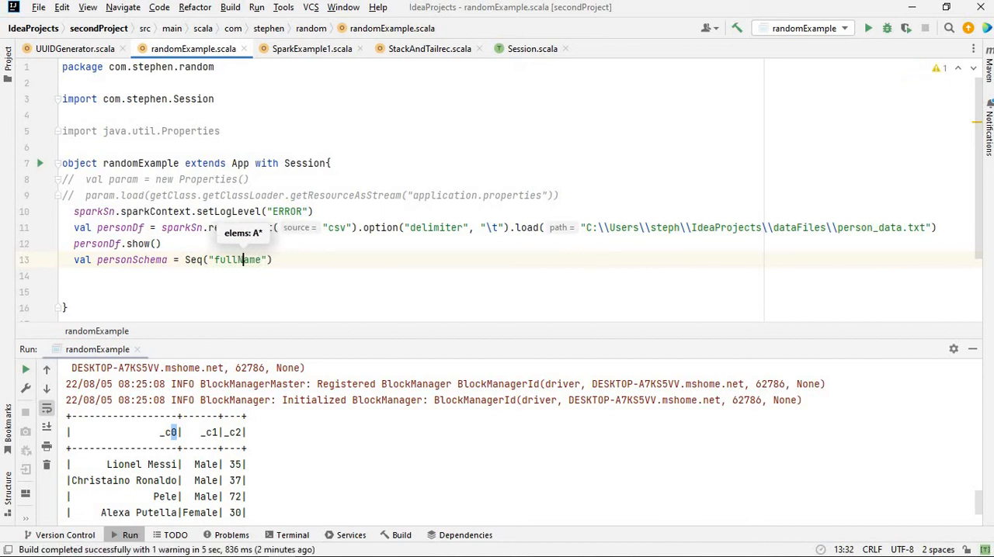
pyautogui.write(',')
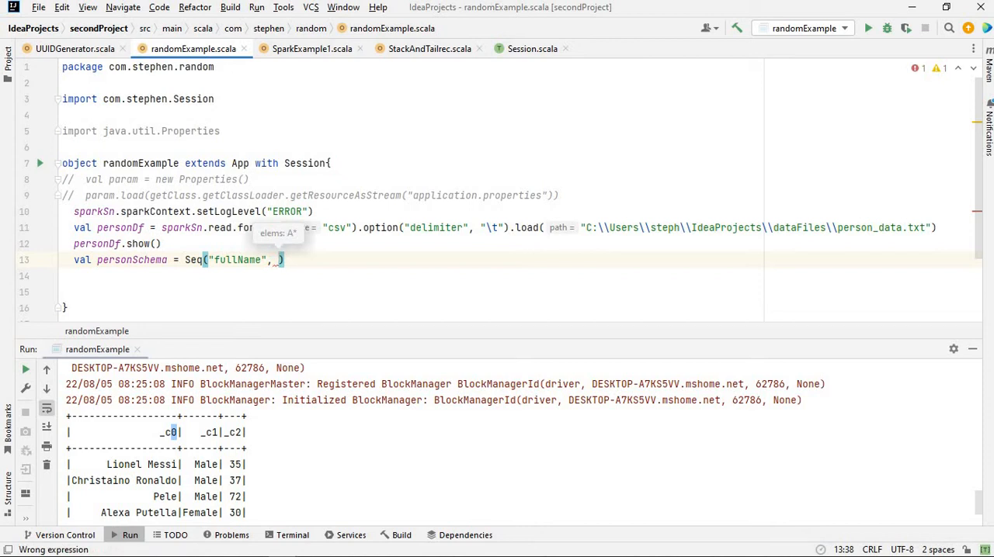
pyautogui.write('gender",')
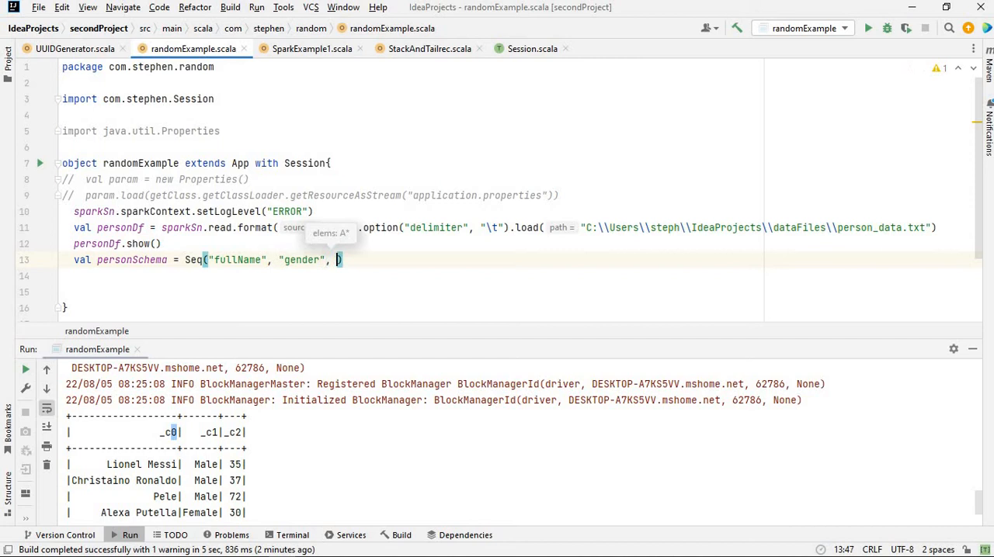
pyautogui.write('"age')
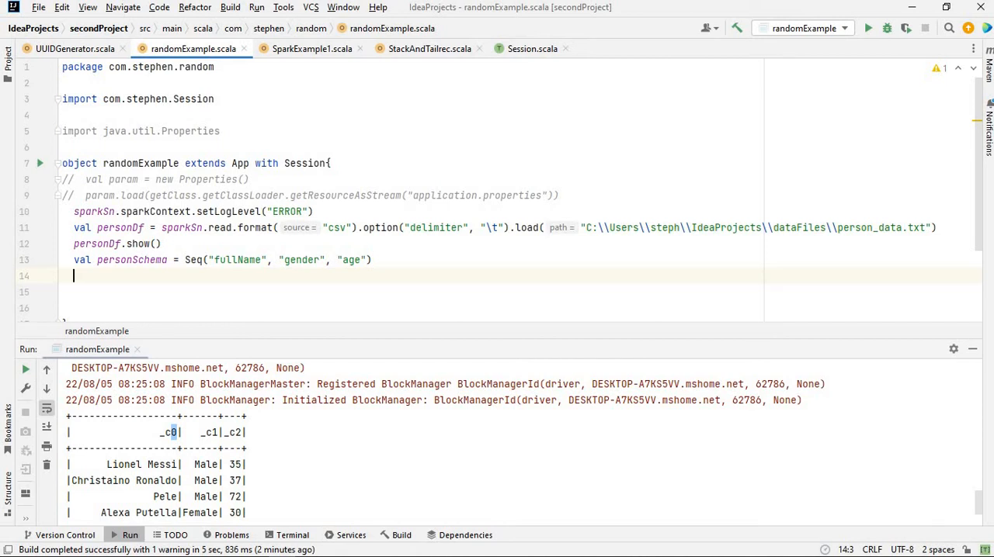
# Add import sparkSn.implicits._ on line 14 and start line 15 with personDf
pyautogui.write('s')
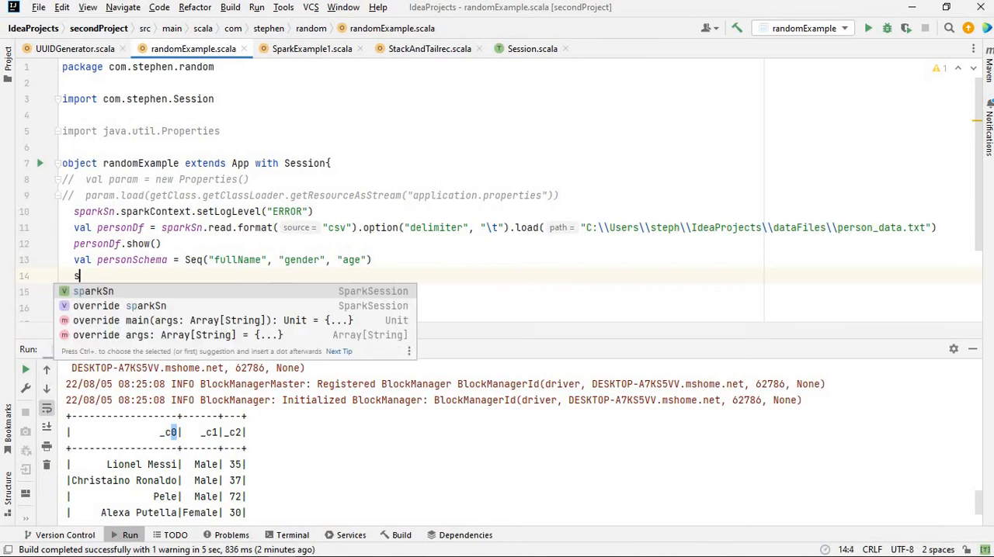
pyautogui.write('import')
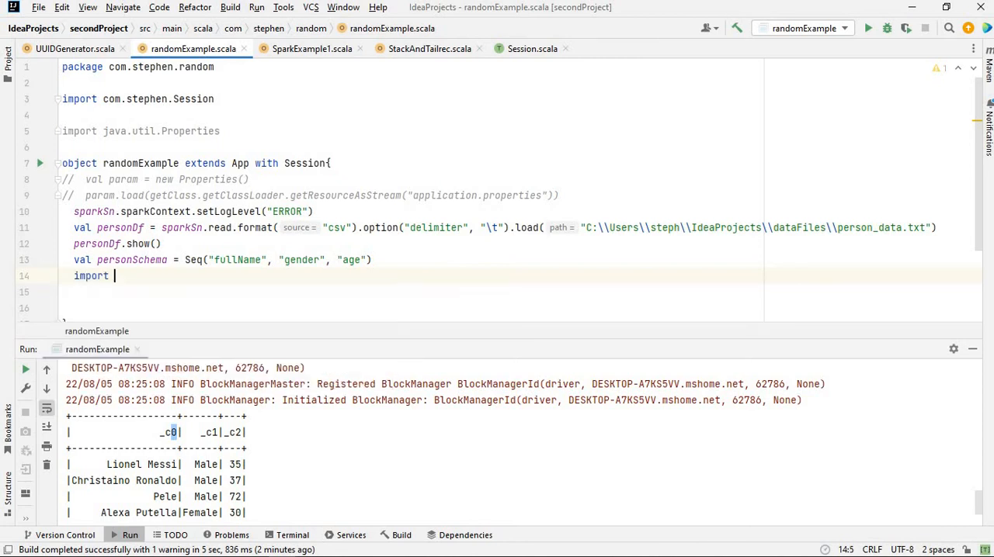
pyautogui.write('sparkSn')
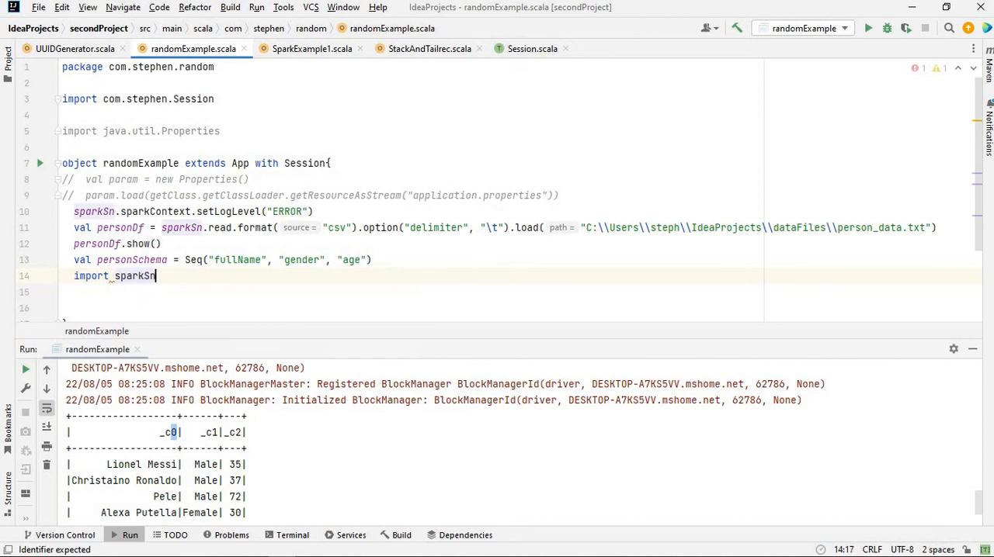
pyautogui.write('.implicits')
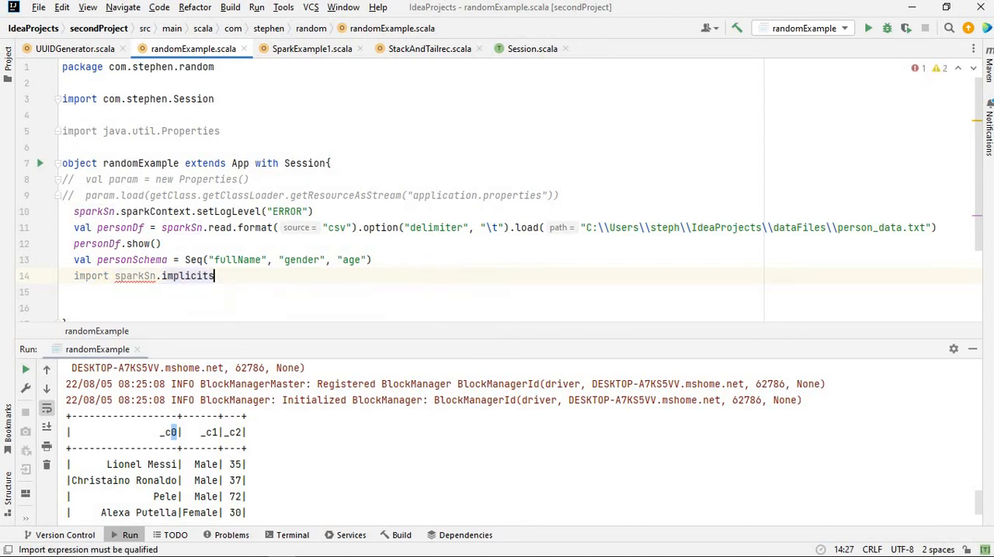
pyautogui.write('.')
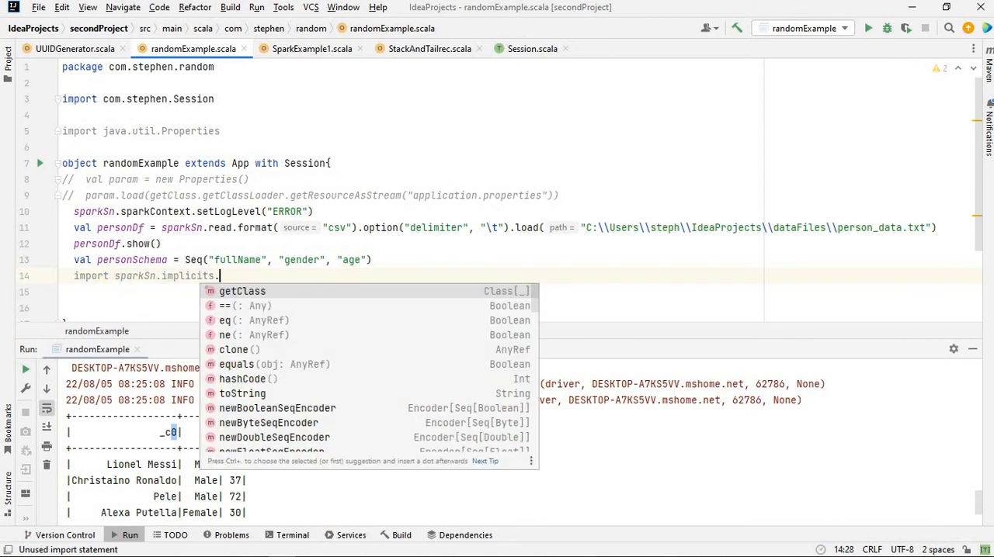
pyautogui.write('toDF')
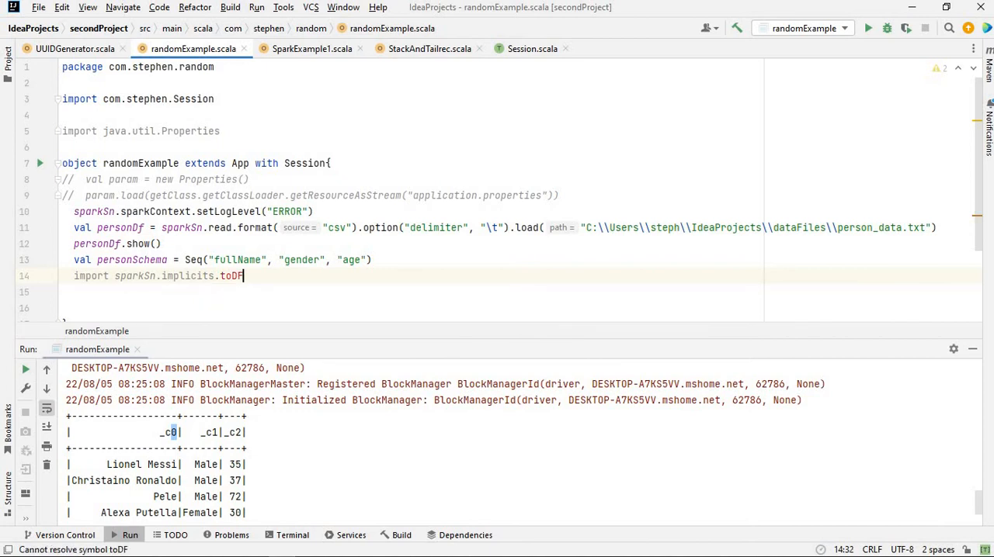
pyautogui.press('BackSpace')
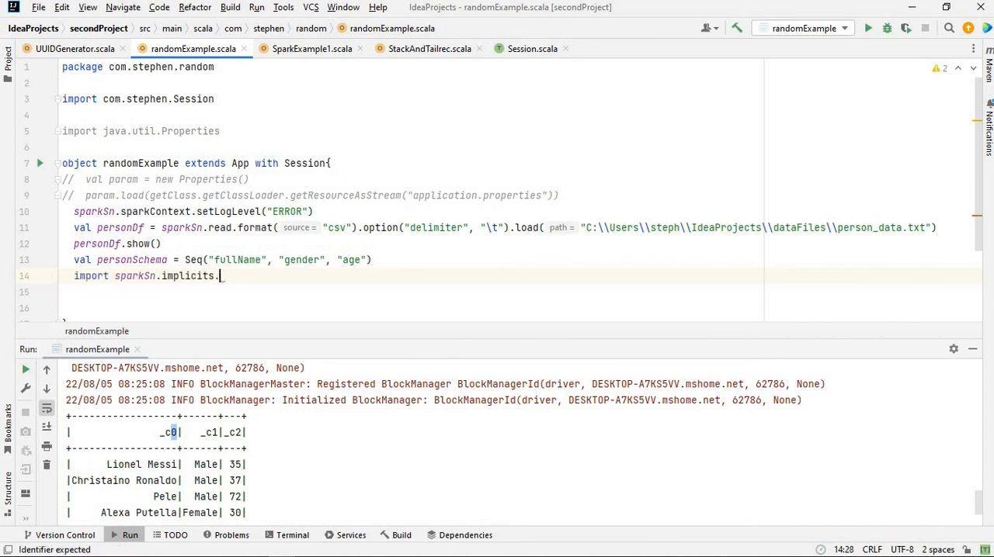
pyautogui.write('toDF')
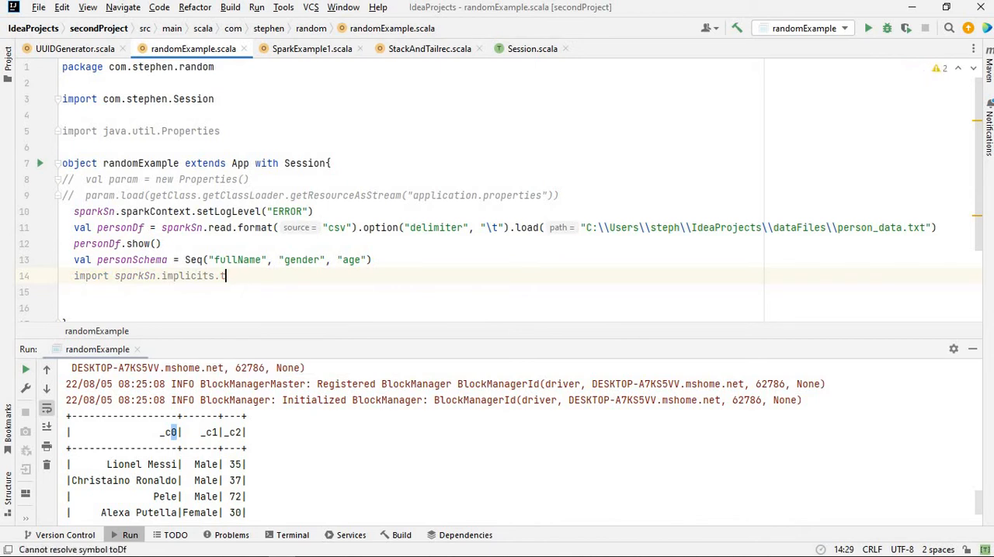
pyautogui.press('BackSpace')
pyautogui.write('_')
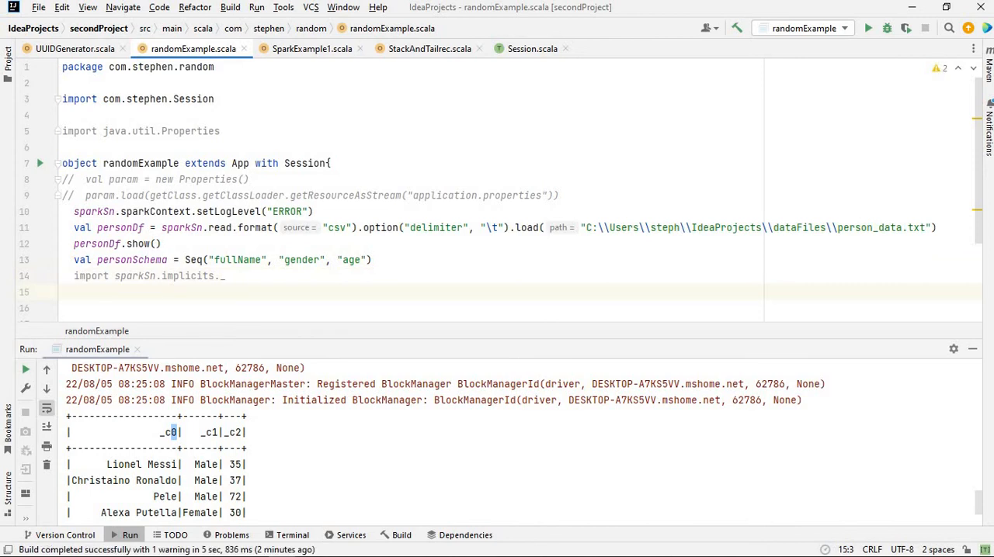
pyautogui.write('personDf')
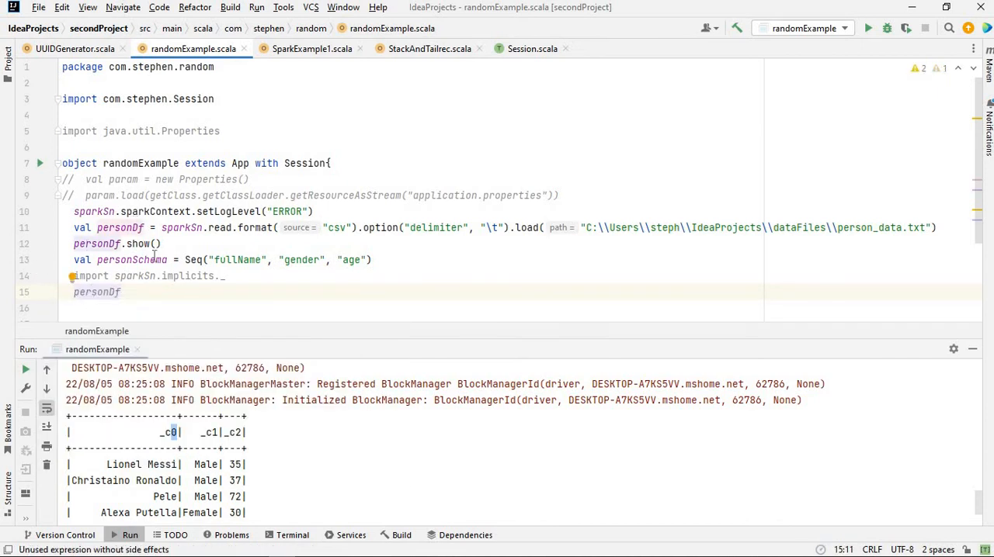
# Append .toDF(personSchema) to personDf, then clear the argument to leave toDF()
pyautogui.write('.toDF(')
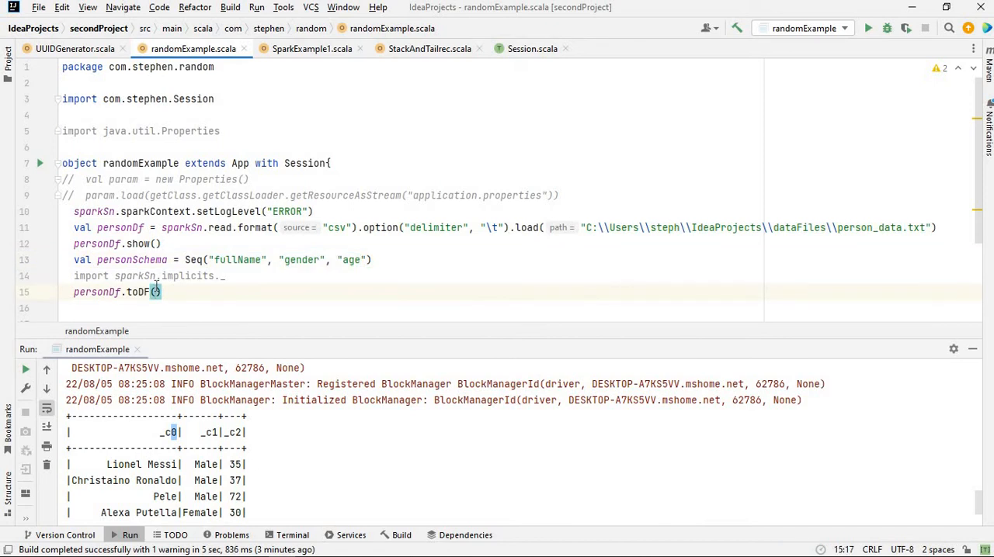
pyautogui.write('personSchema')
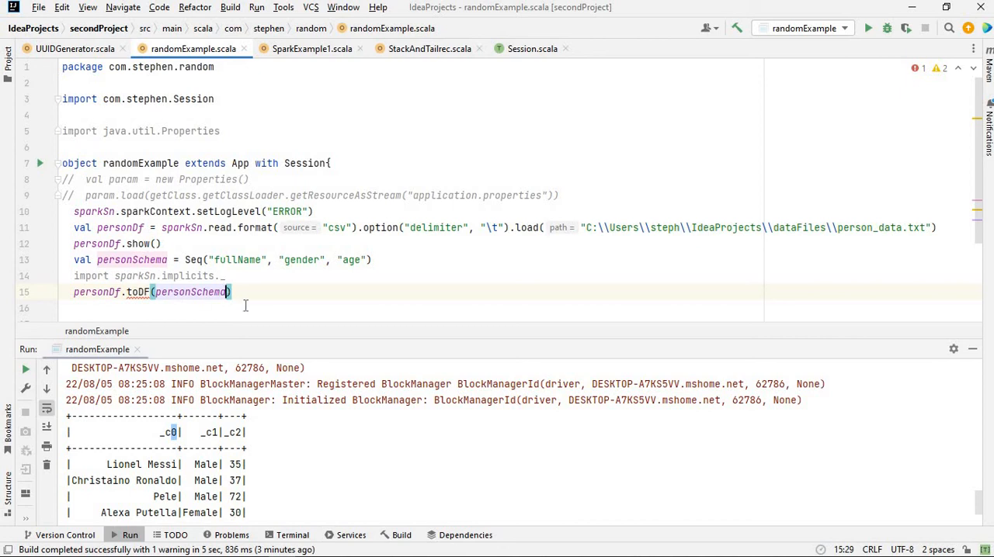
pyautogui.press('BackSpace')
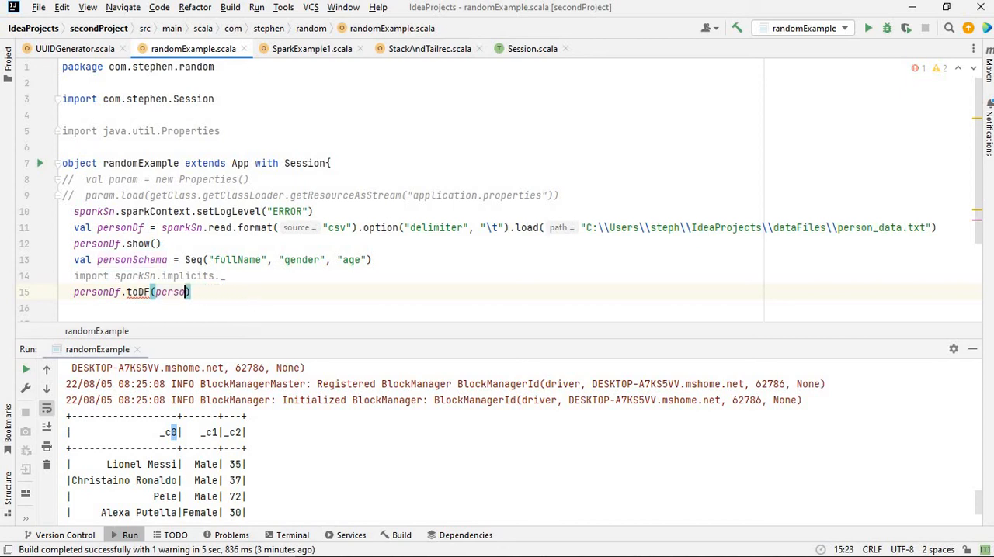
pyautogui.press('BackSpace')
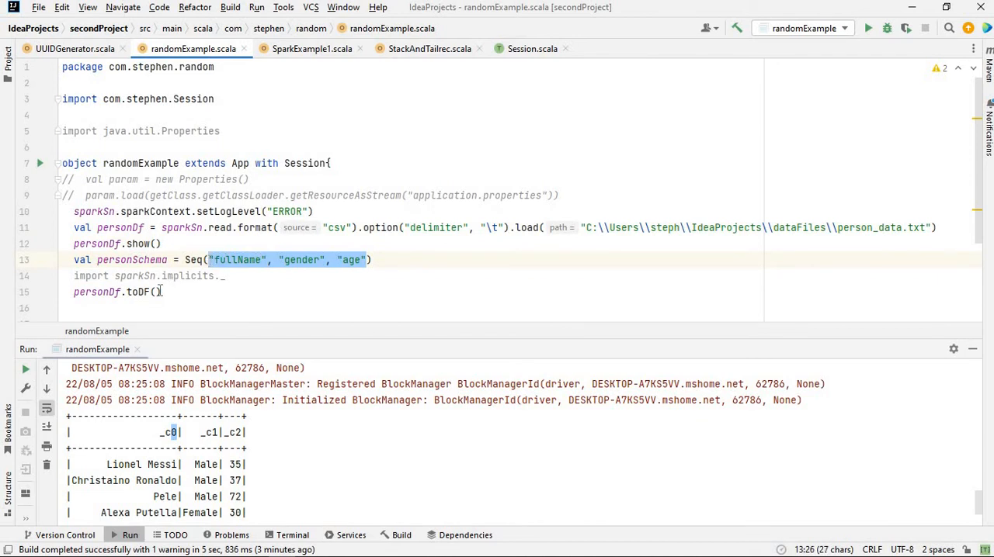
# Complete line 15 as personDf.toDF(personSchema:_*).show() and run the program
pyautogui.click(155, 292)
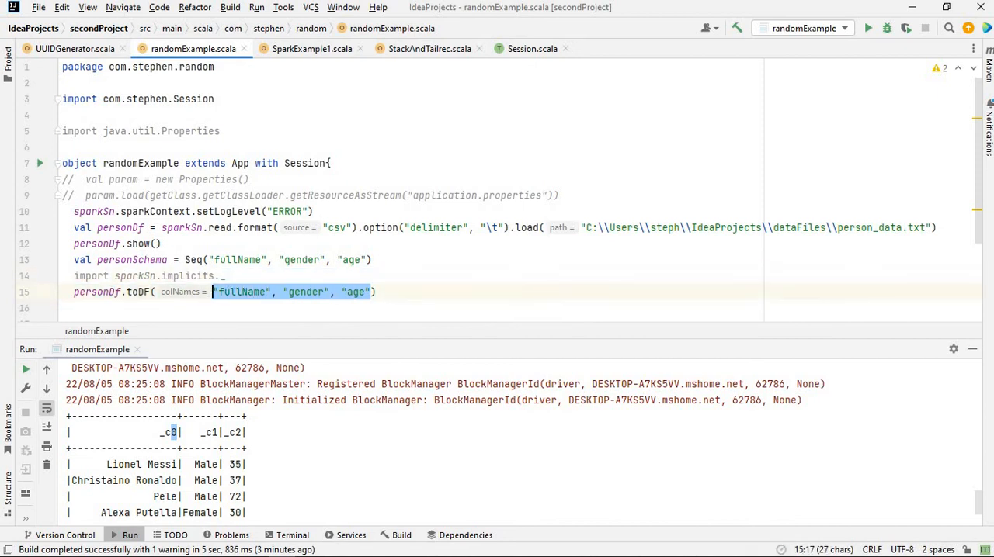
pyautogui.press('Delete')
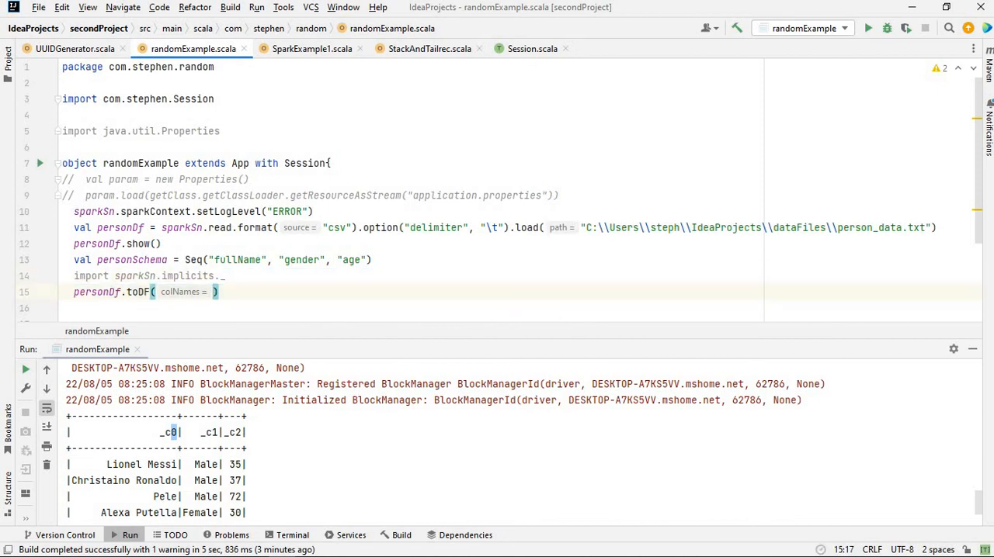
pyautogui.write('personSchema')
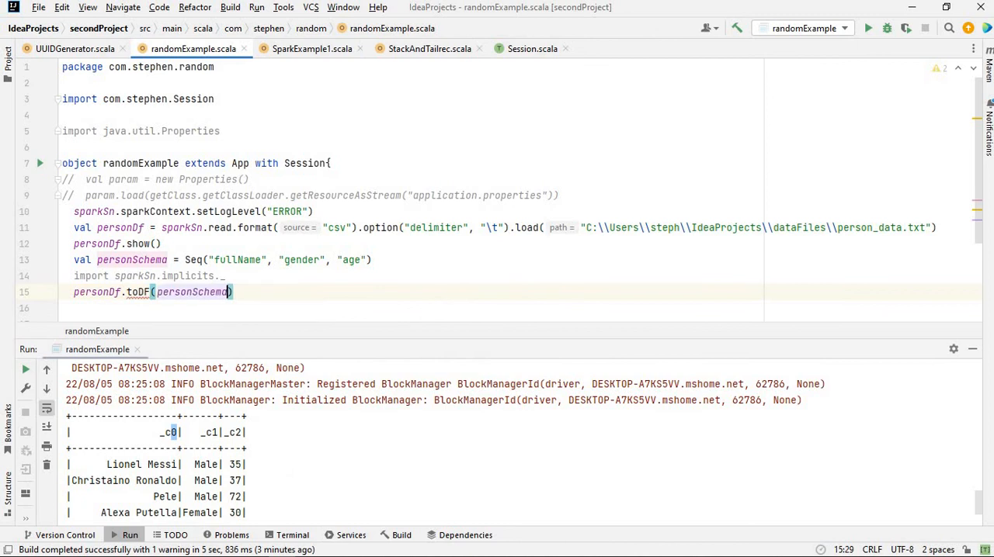
pyautogui.write(':_')
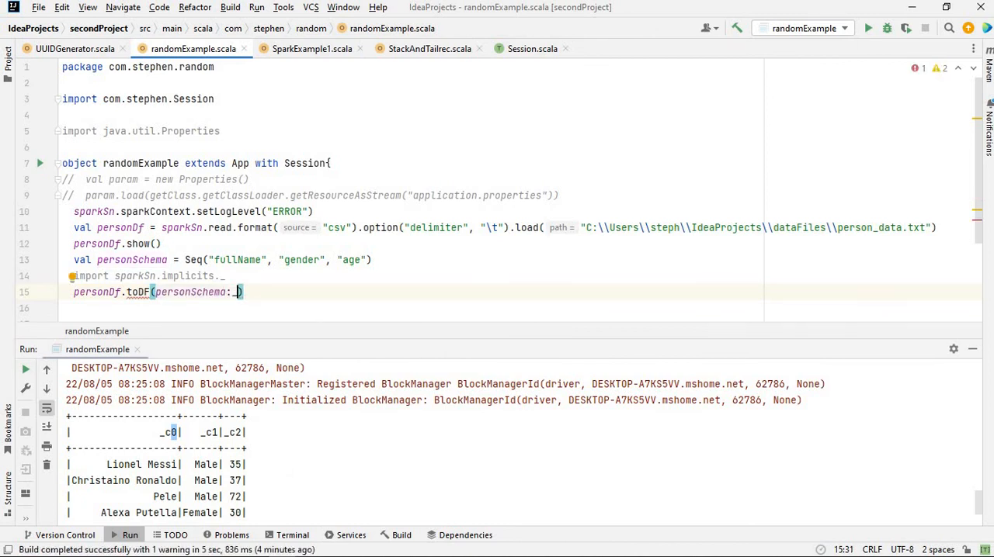
pyautogui.write('*')
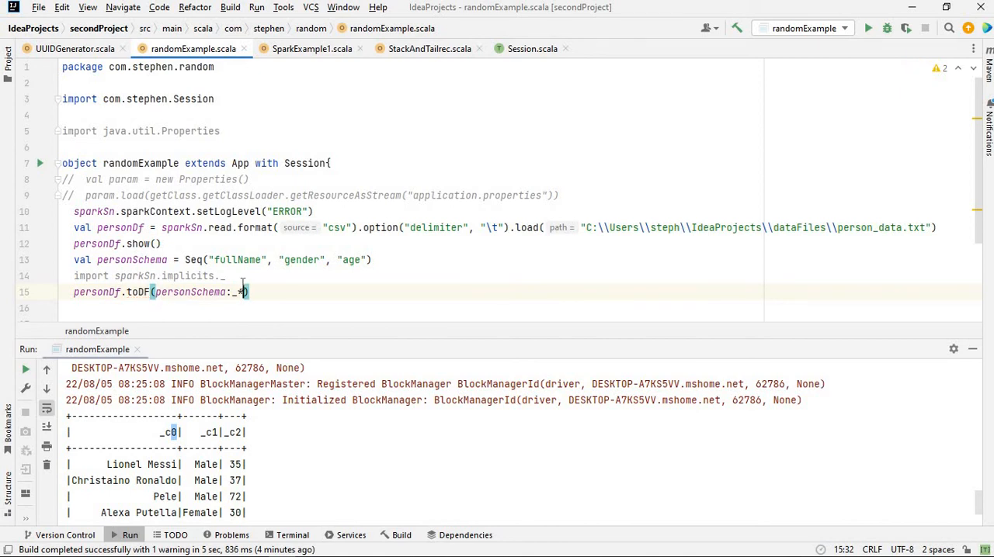
pyautogui.write('*')
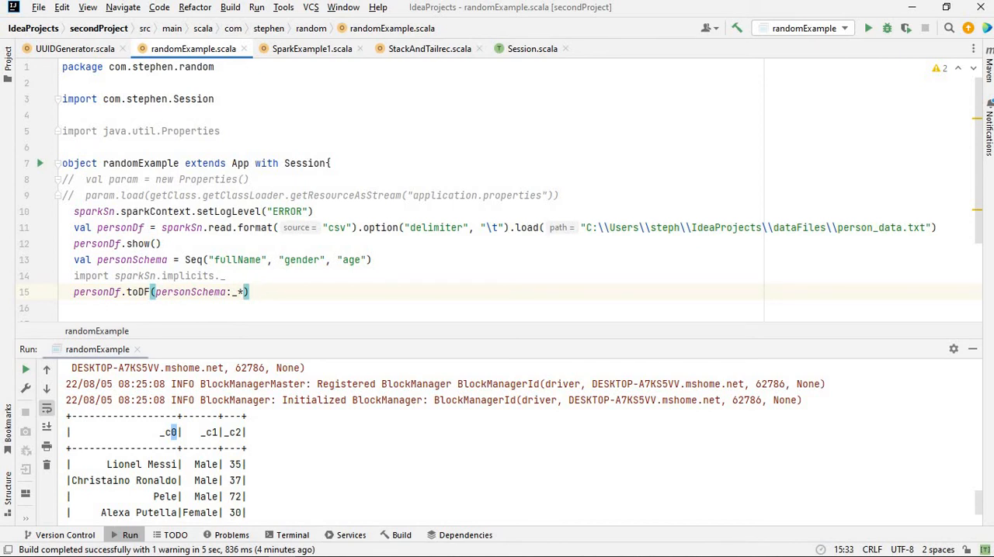
pyautogui.write('.show()')
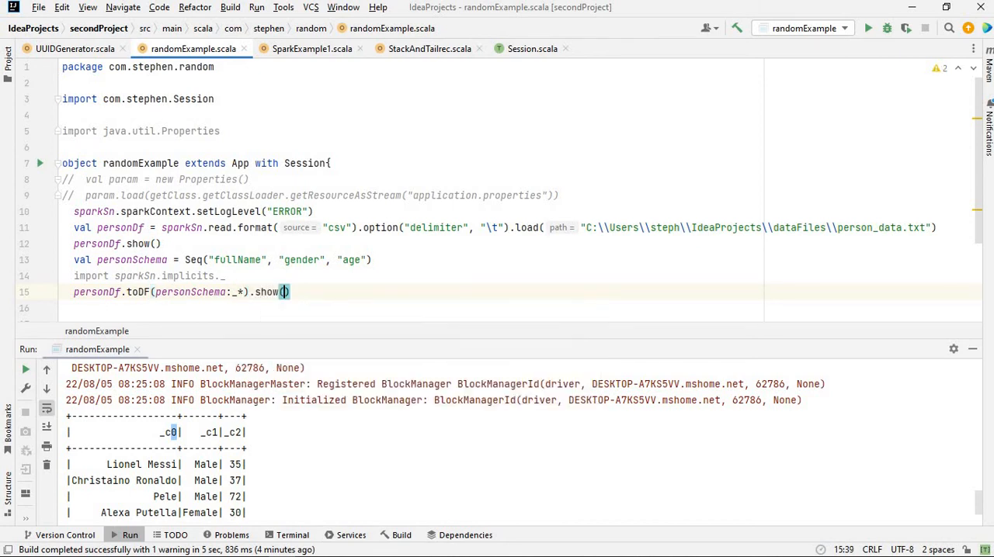
pyautogui.click(39, 163)
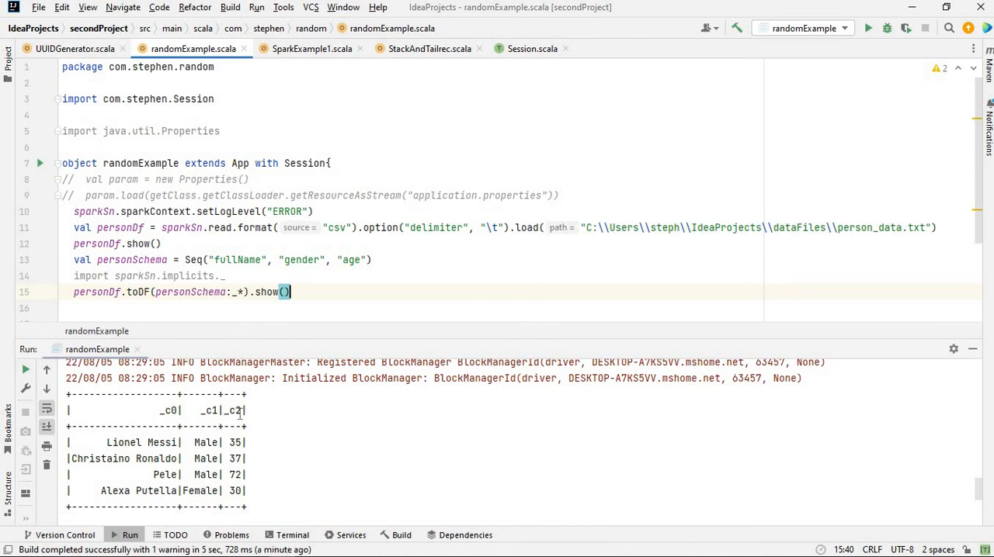
pyautogui.moveTo(953, 492)
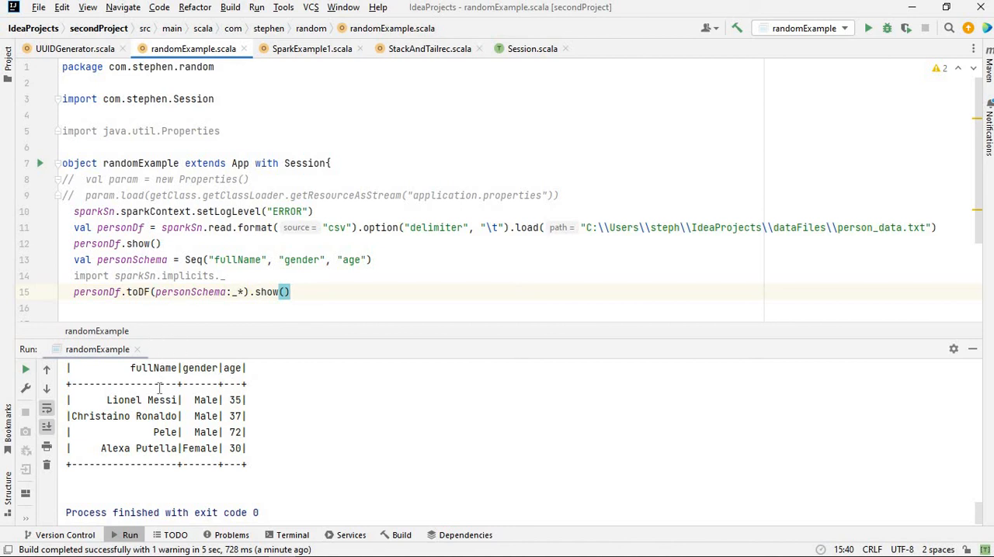
pyautogui.moveTo(236, 349)
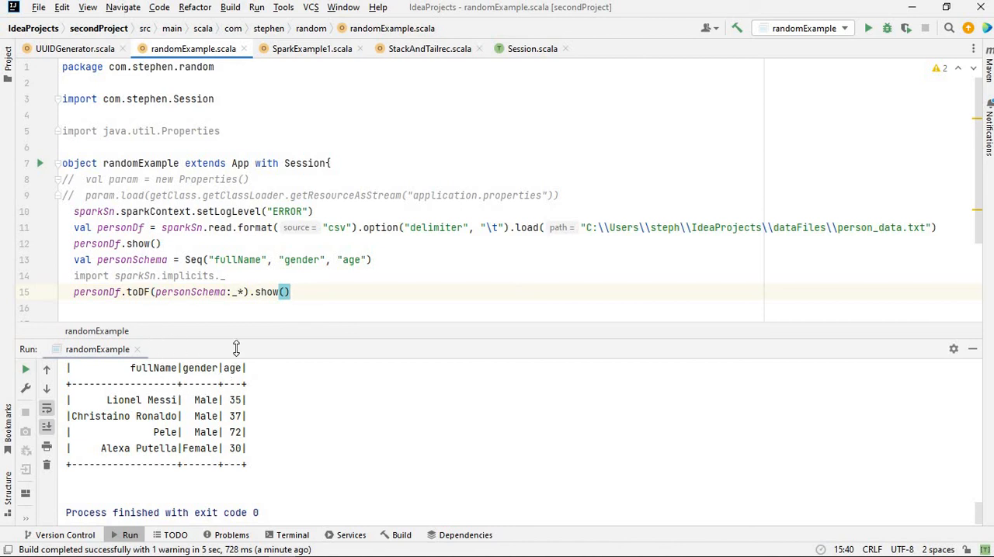
pyautogui.moveTo(315, 310)
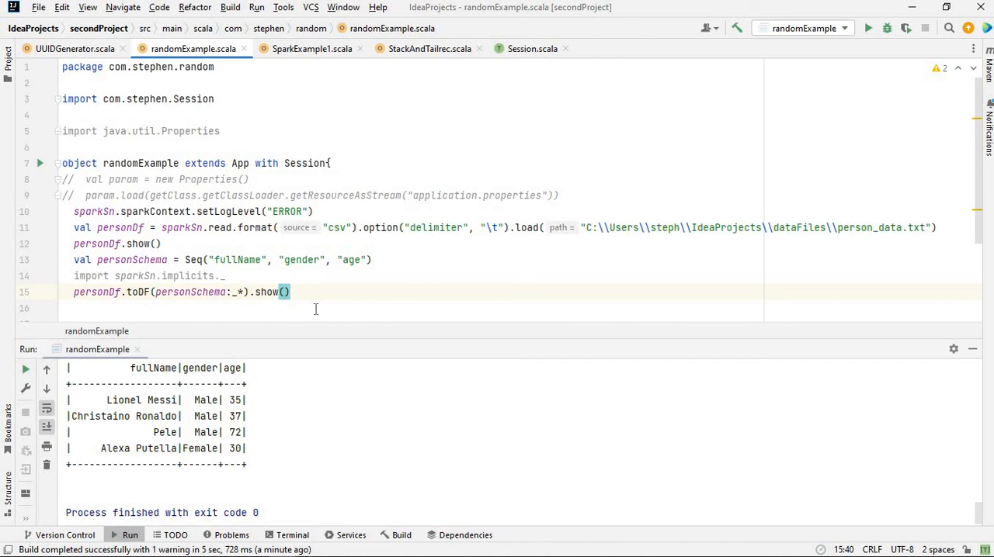